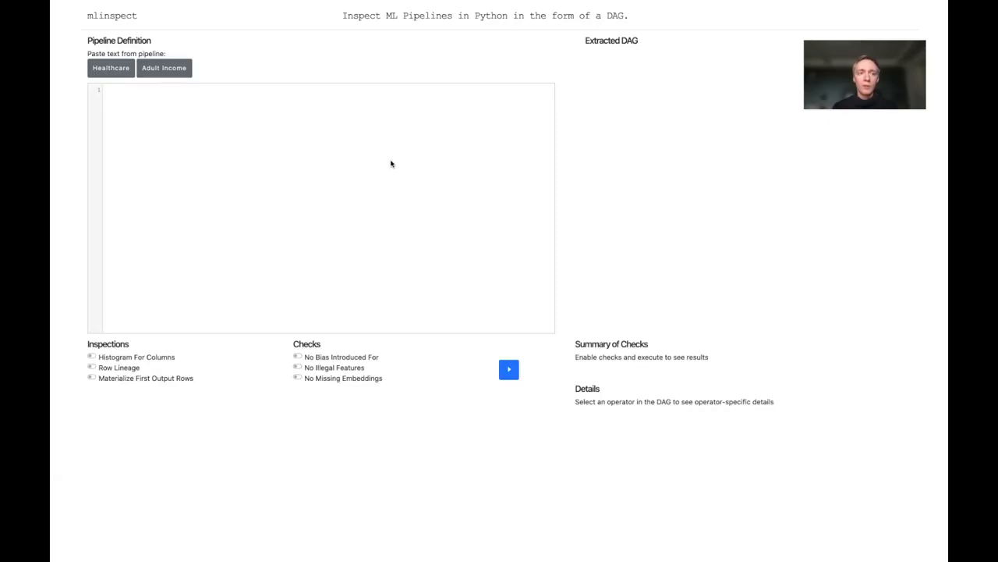
pyautogui.moveTo(191, 139)
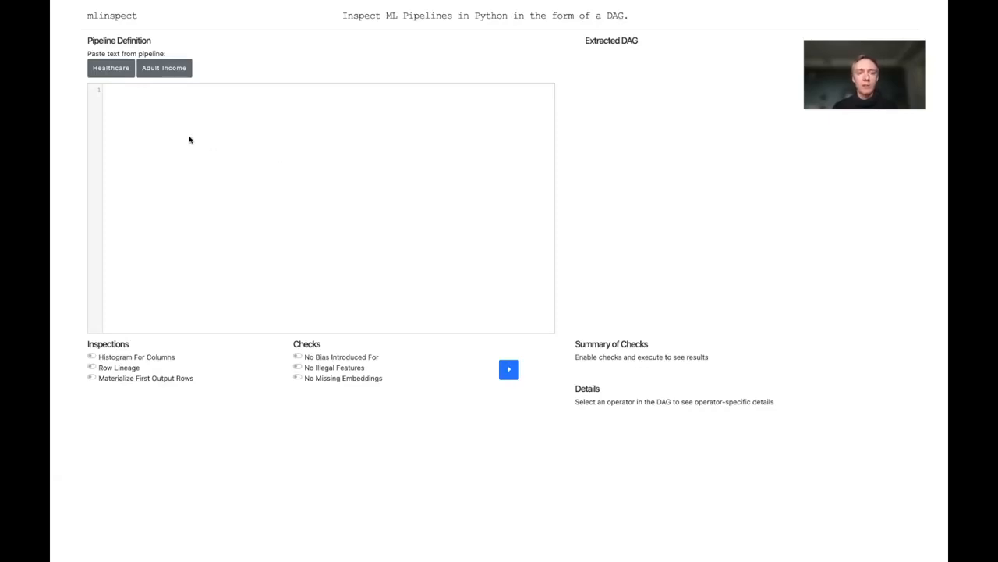
# Load the Healthcare example pipeline and read its code from imports to model training.
pyautogui.click(110, 69)
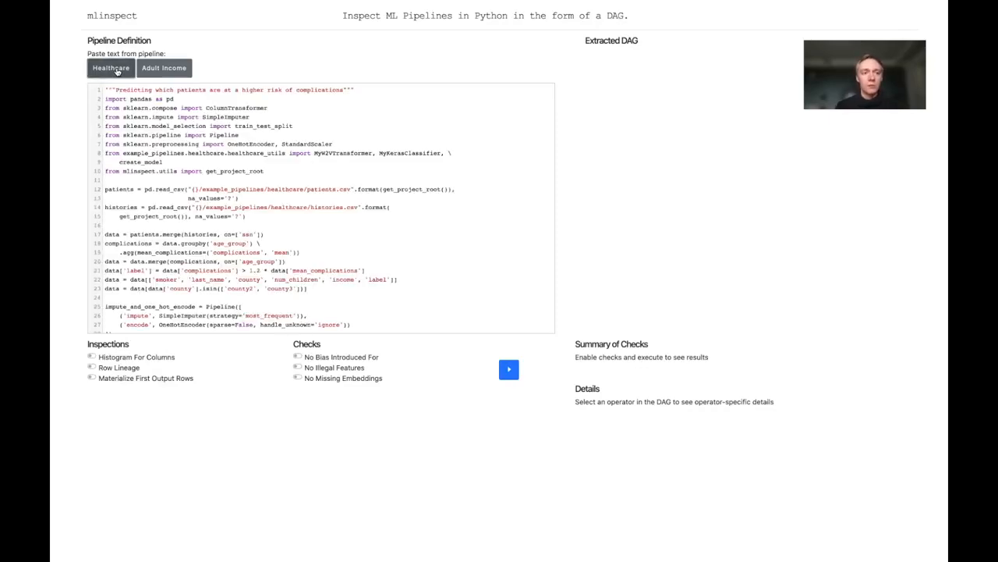
pyautogui.scroll(-3)
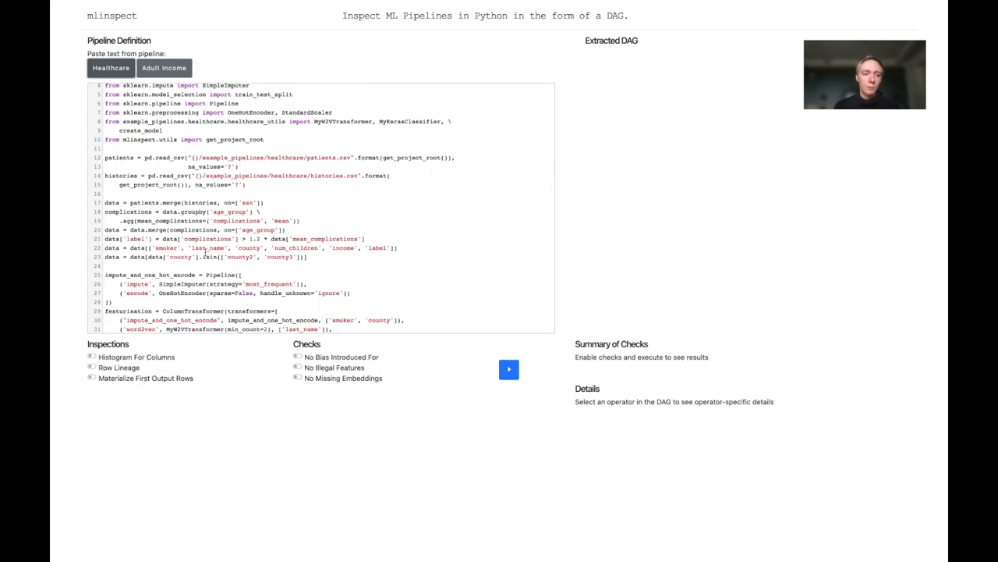
pyautogui.scroll(-3)
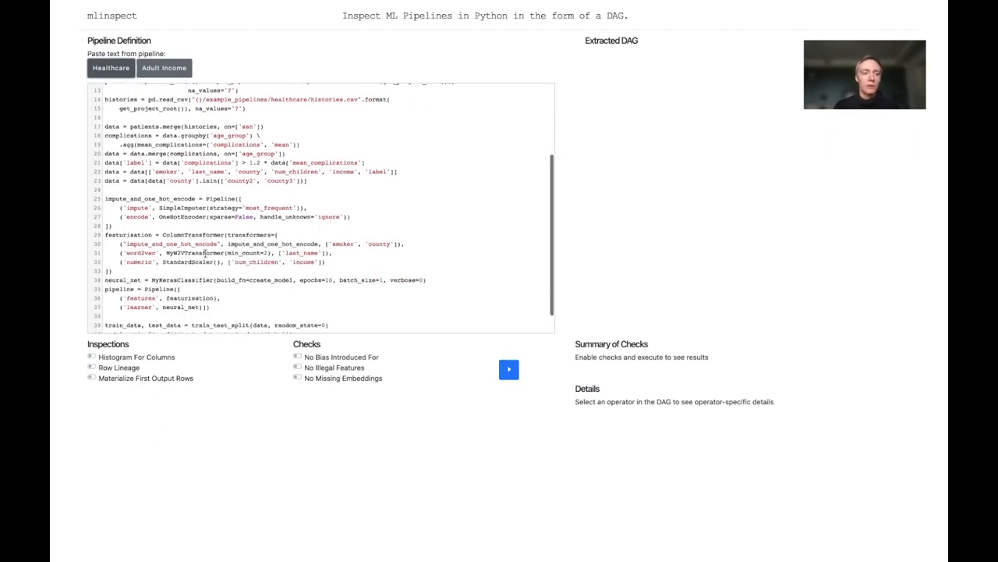
pyautogui.scroll(-3)
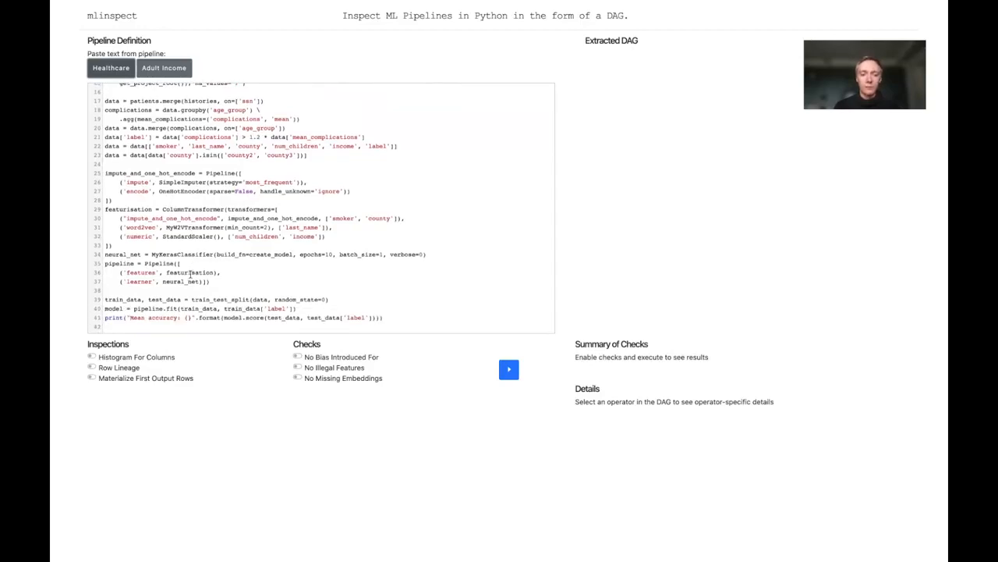
pyautogui.moveTo(451, 376)
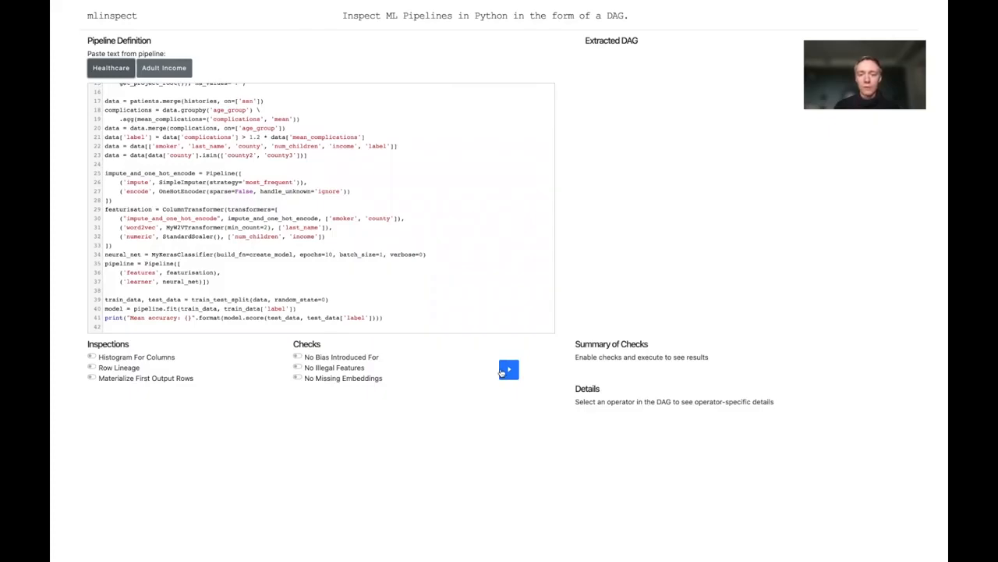
# Run the Healthcare pipeline to extract its operator DAG and mean accuracy output.
pyautogui.click(508, 370)
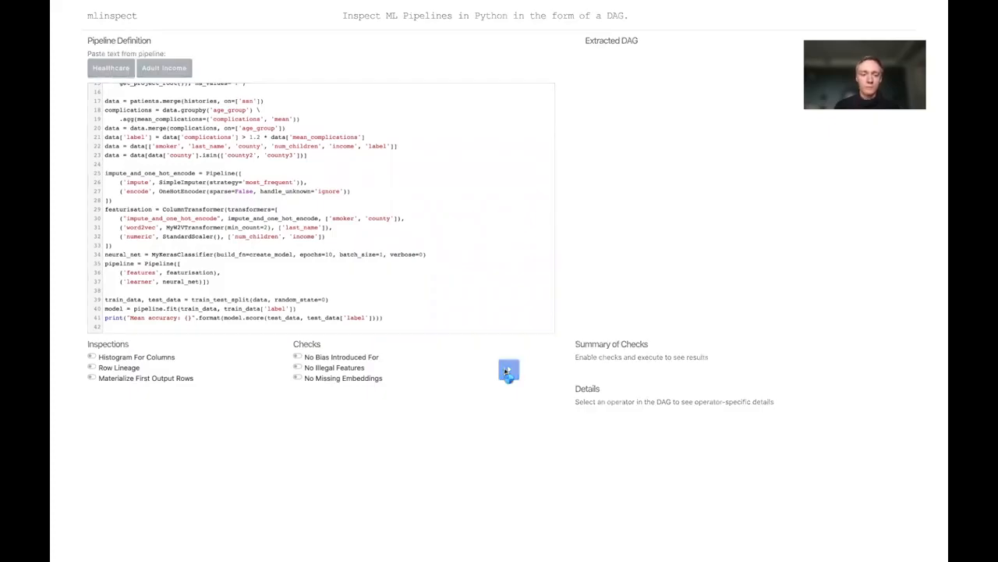
pyautogui.click(508, 371)
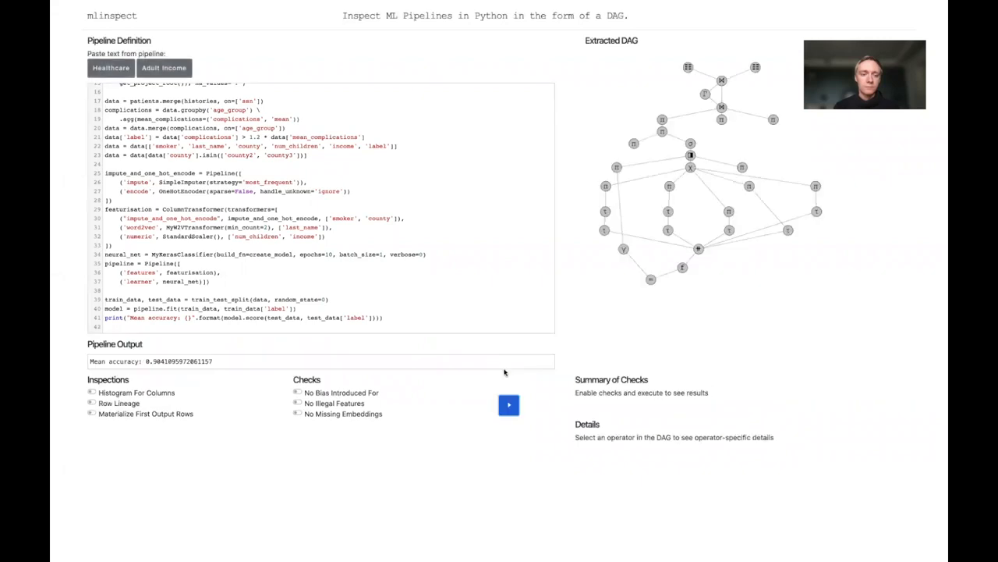
pyautogui.moveTo(434, 250)
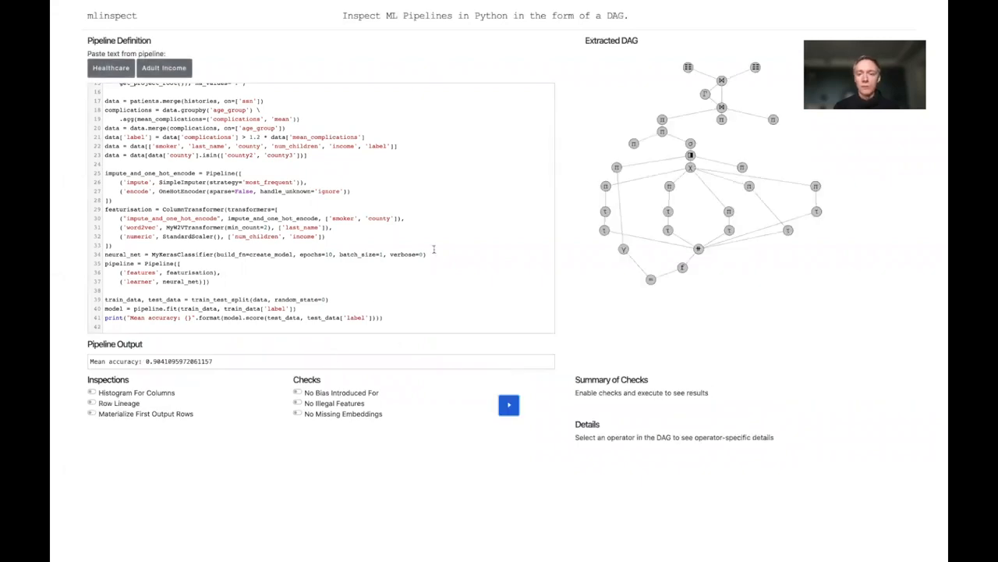
pyautogui.moveTo(561, 189)
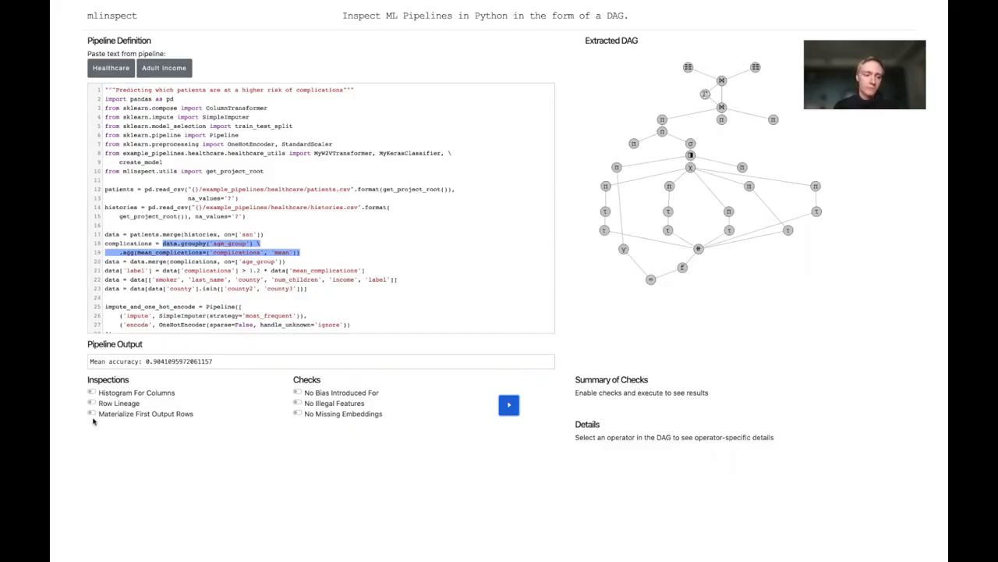
# Enable Materialize First Output Rows and rerun the pipeline with that inspection.
pyautogui.click(90, 412)
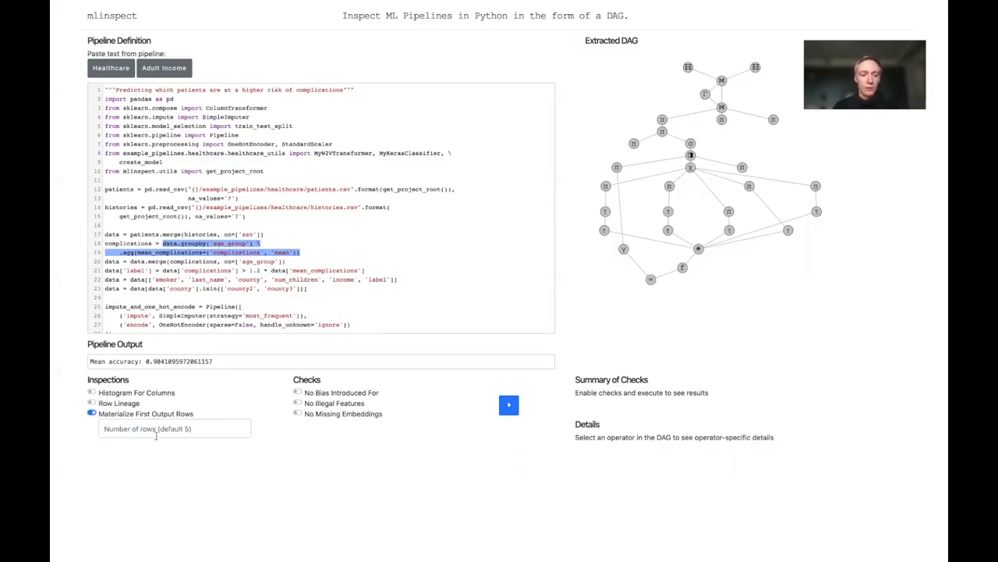
pyautogui.moveTo(153, 447)
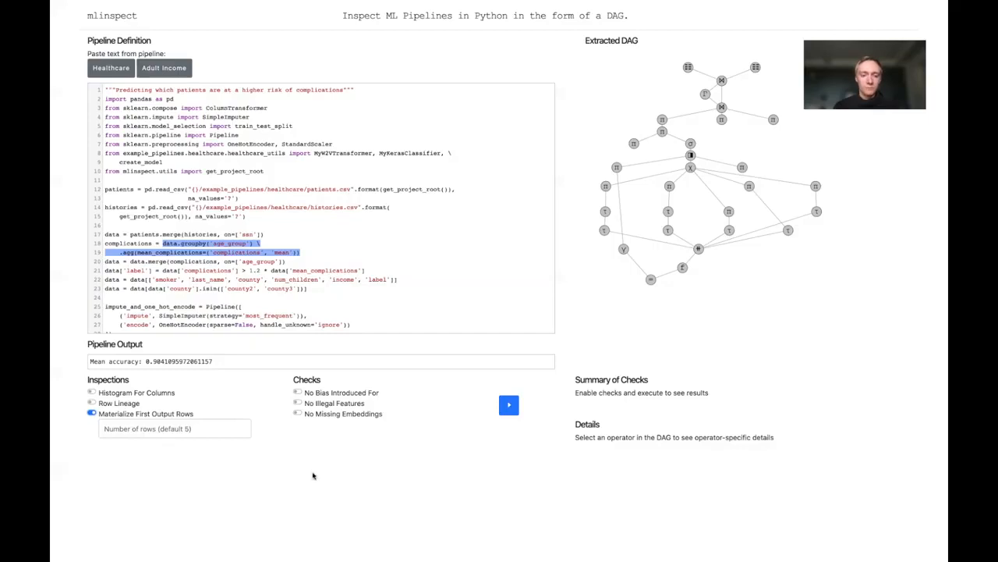
pyautogui.click(509, 406)
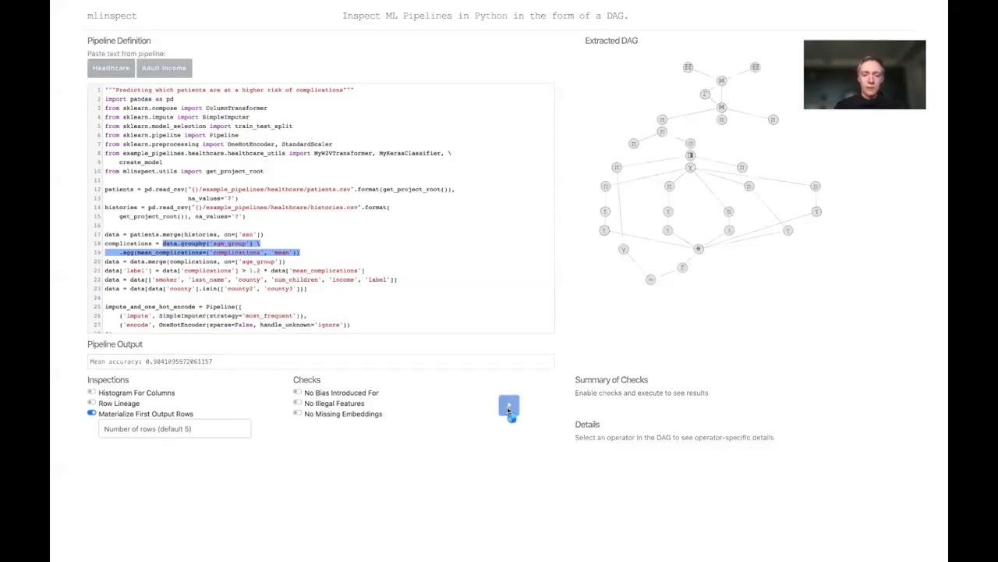
pyautogui.moveTo(565, 352)
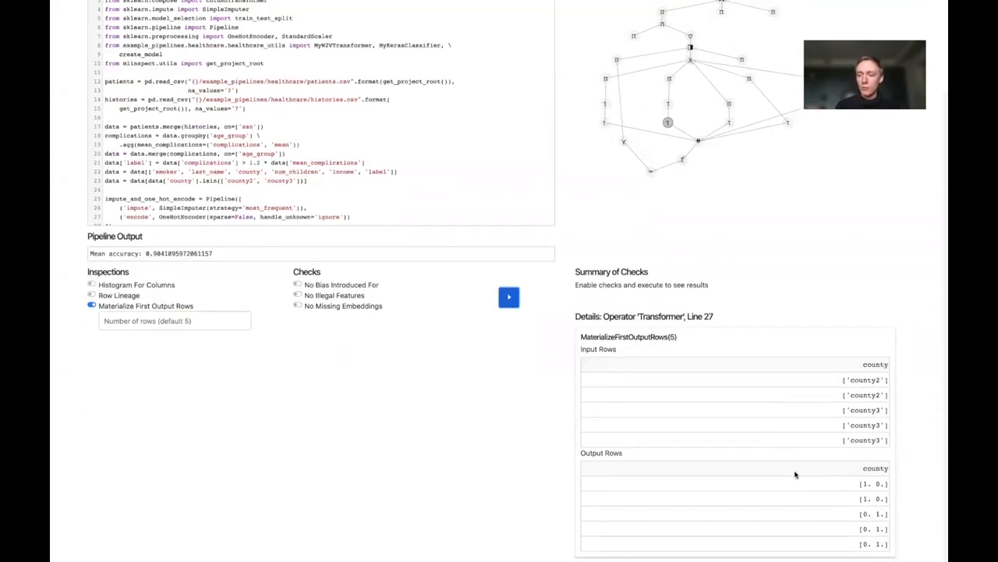
pyautogui.moveTo(714, 515)
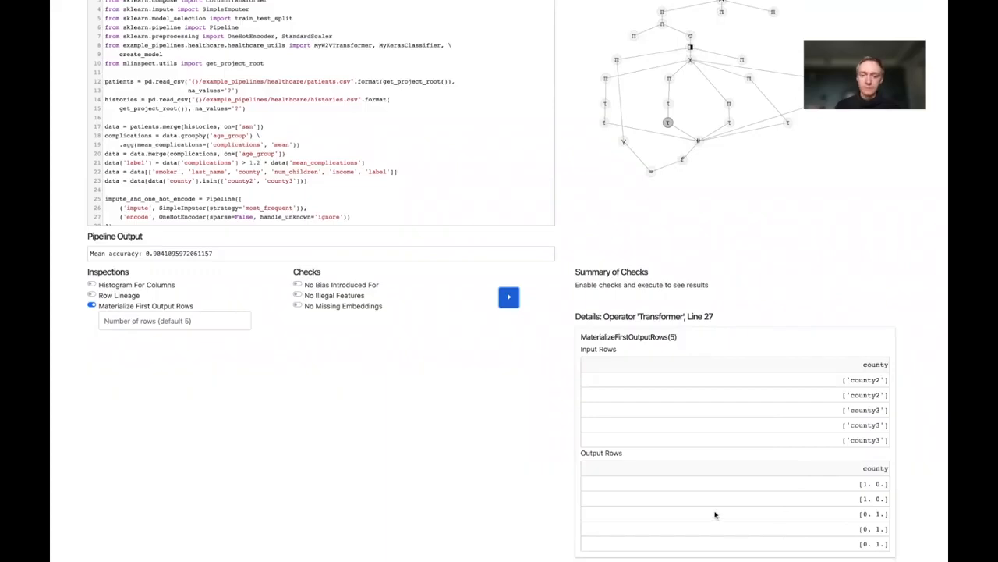
pyautogui.moveTo(165, 362)
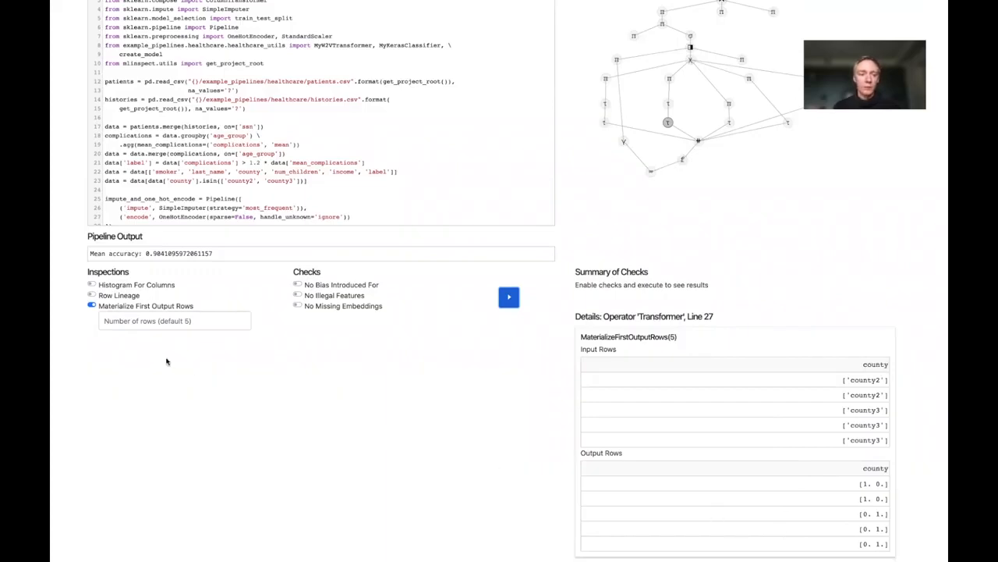
# Replace first-output-rows with Row Lineage, rerun, and view the Join operator's lineage-annotated rows.
pyautogui.click(91, 304)
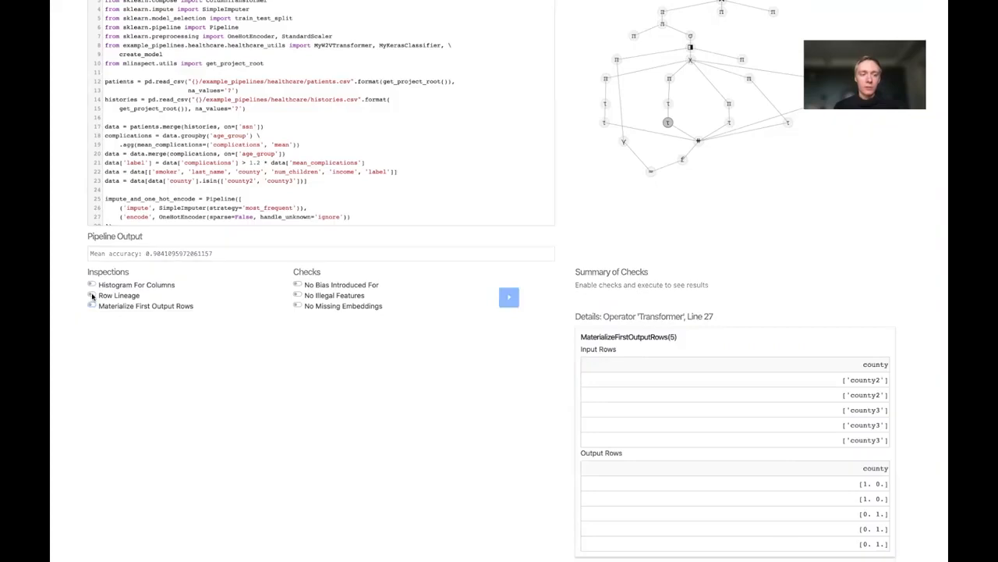
pyautogui.click(91, 295)
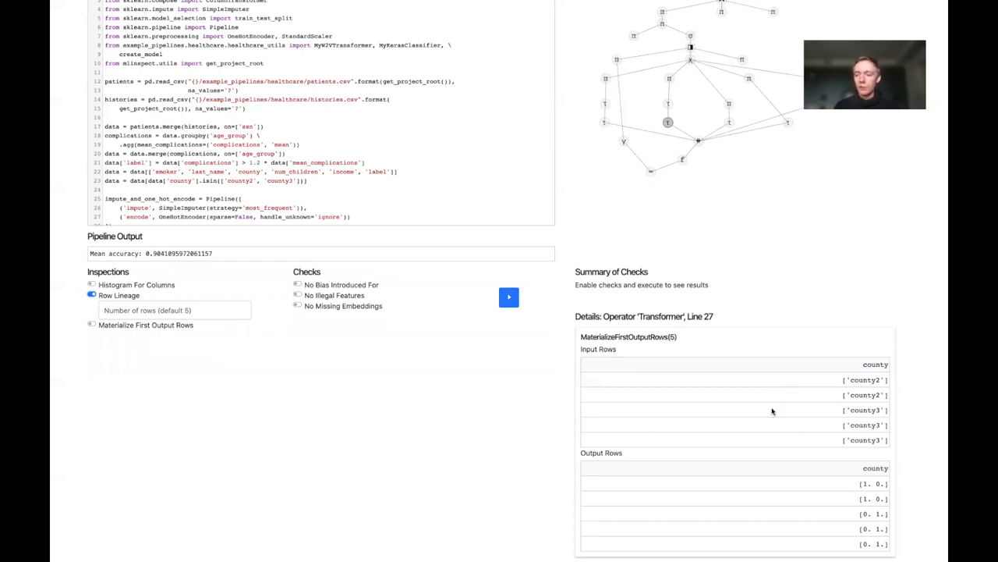
pyautogui.moveTo(755, 401)
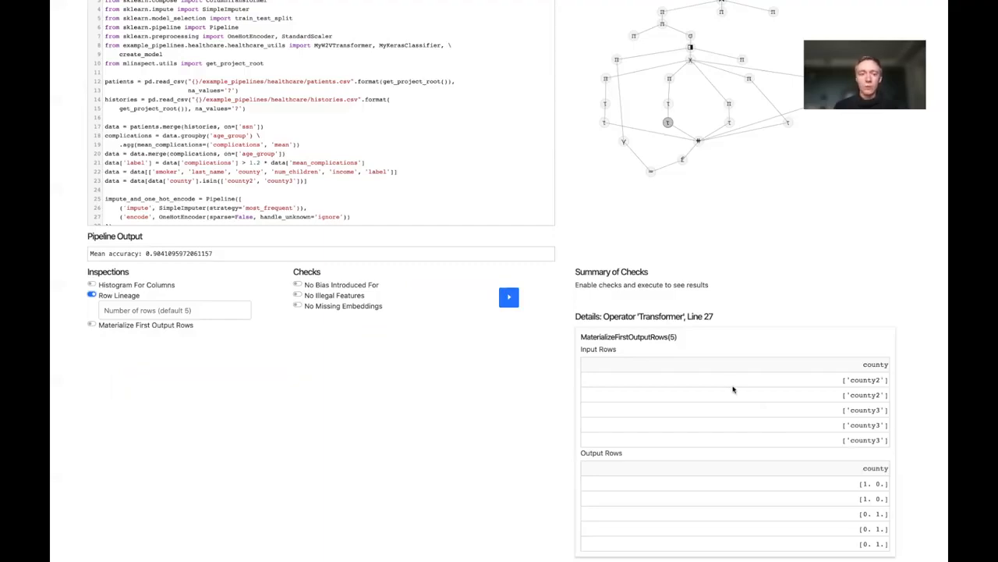
pyautogui.moveTo(520, 303)
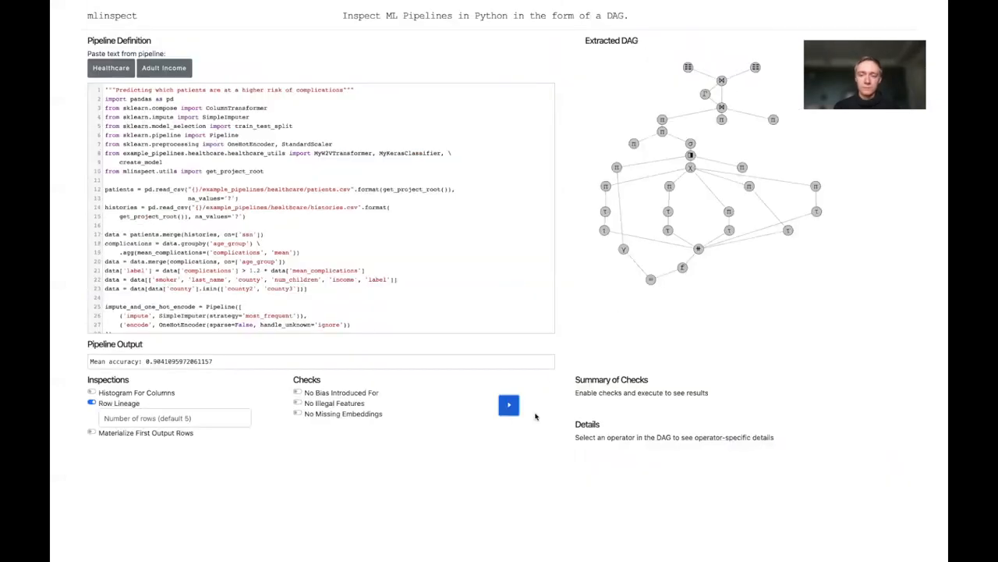
pyautogui.click(689, 156)
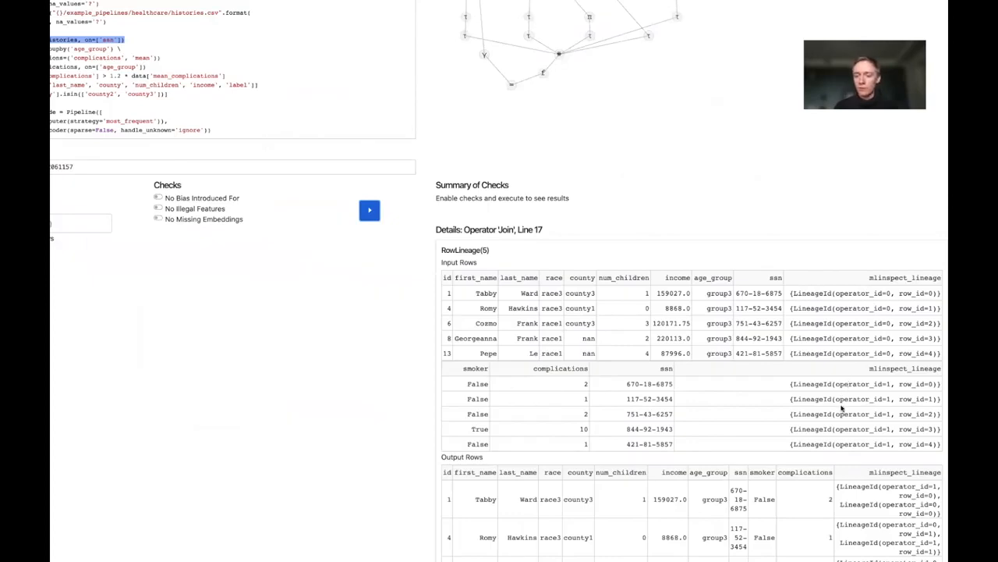
pyautogui.scroll(-3)
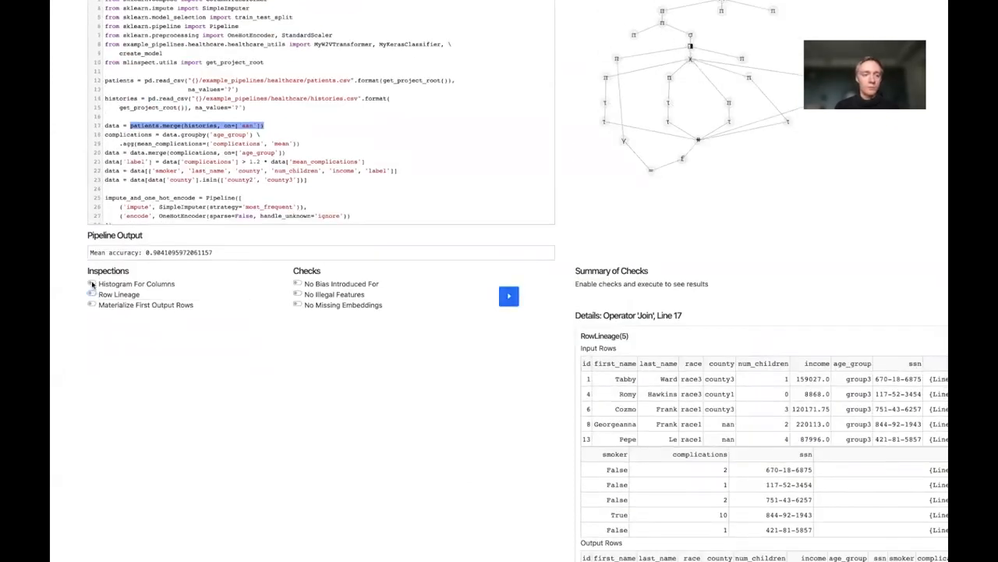
# Enable Histogram For Columns including race, and review the line-23 Selection's race and age_group histograms.
pyautogui.click(91, 284)
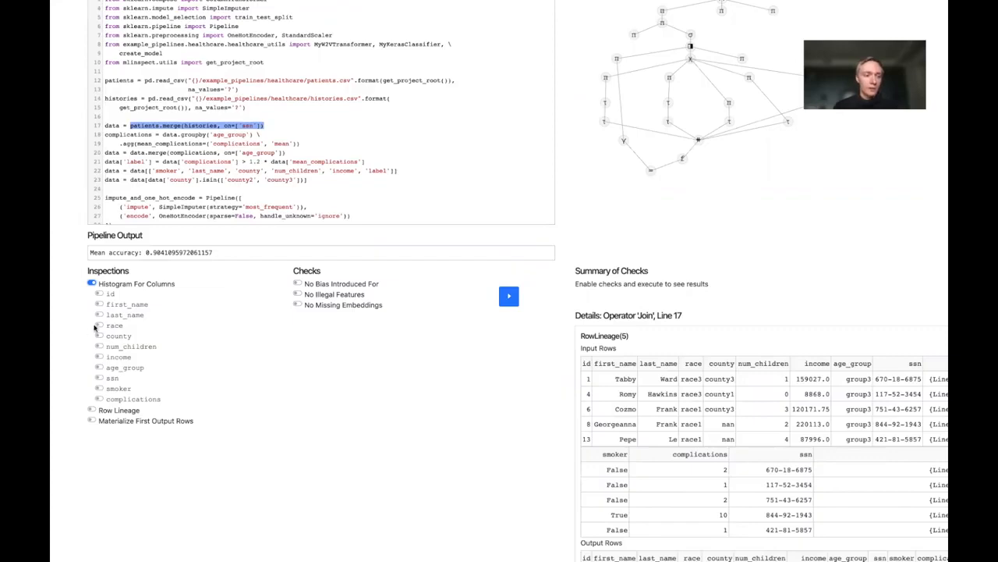
pyautogui.click(100, 326)
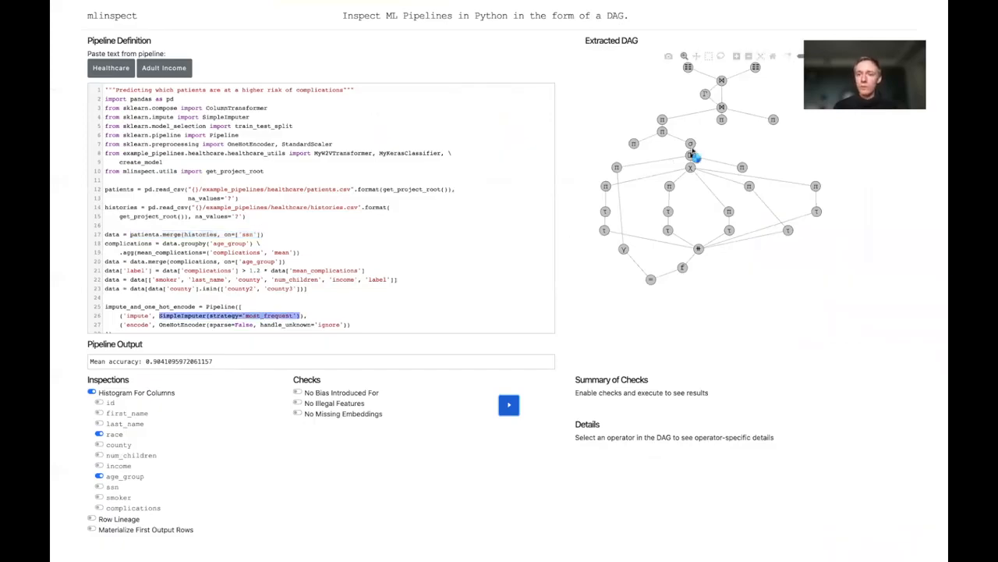
pyautogui.click(690, 159)
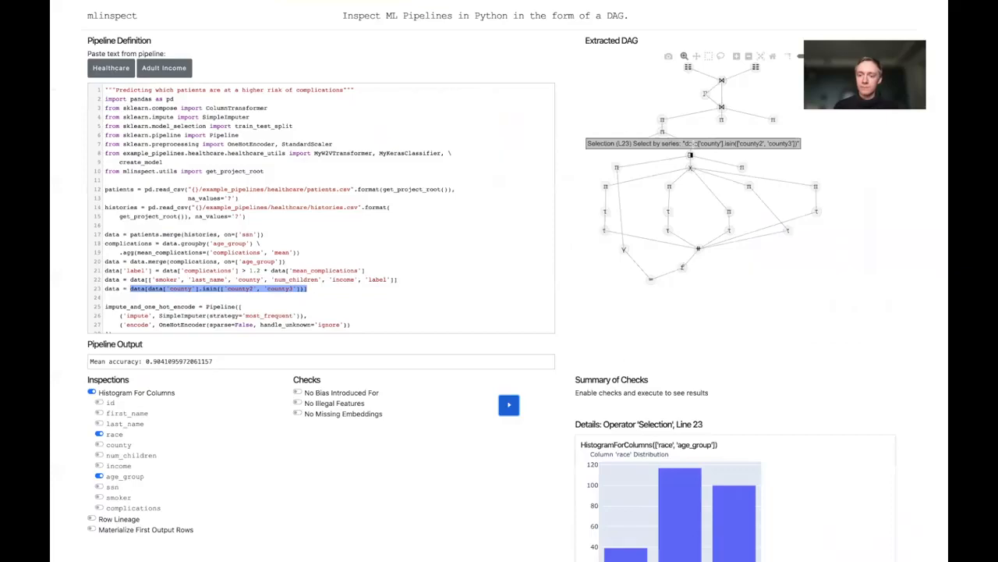
pyautogui.scroll(-3)
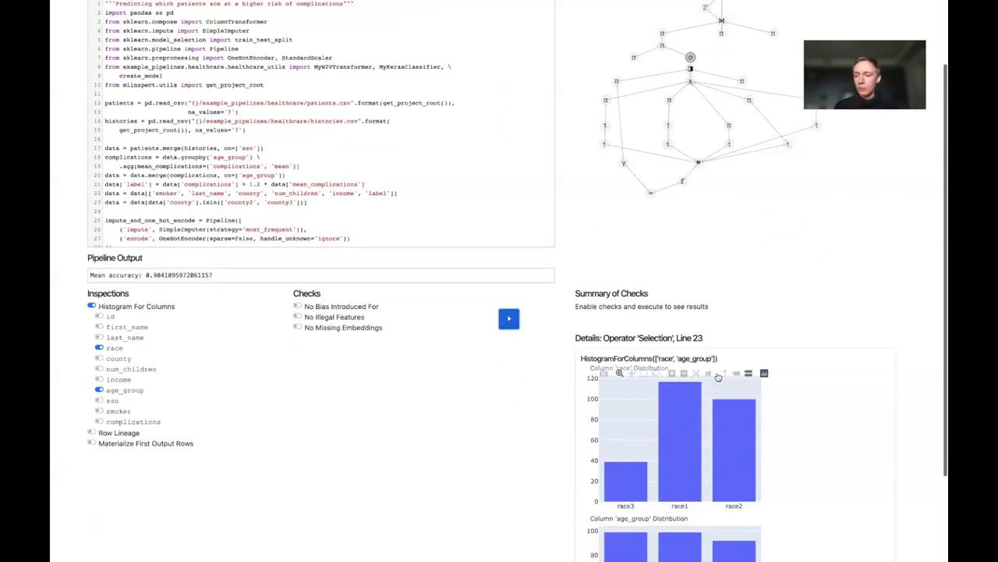
pyautogui.scroll(-3)
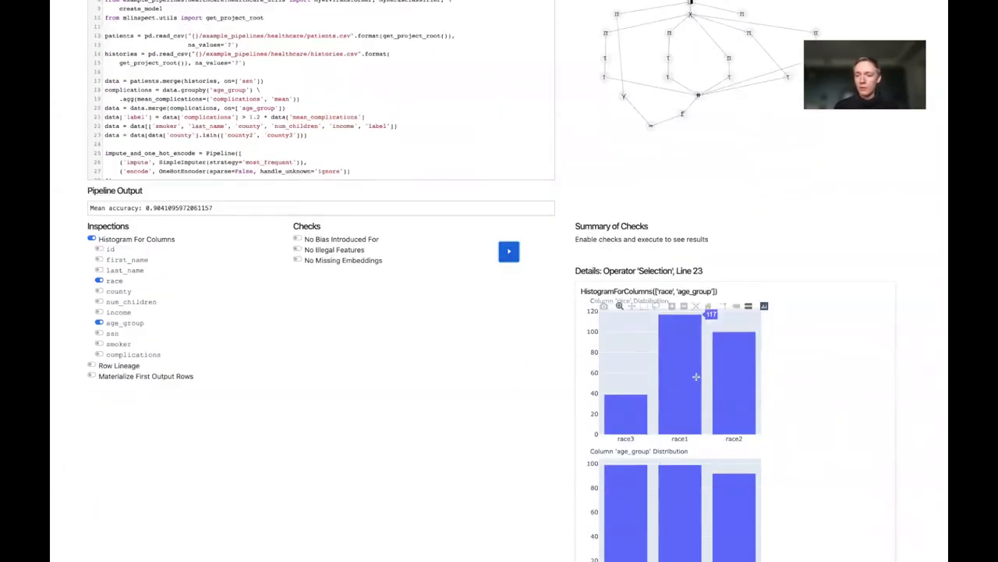
pyautogui.scroll(-3)
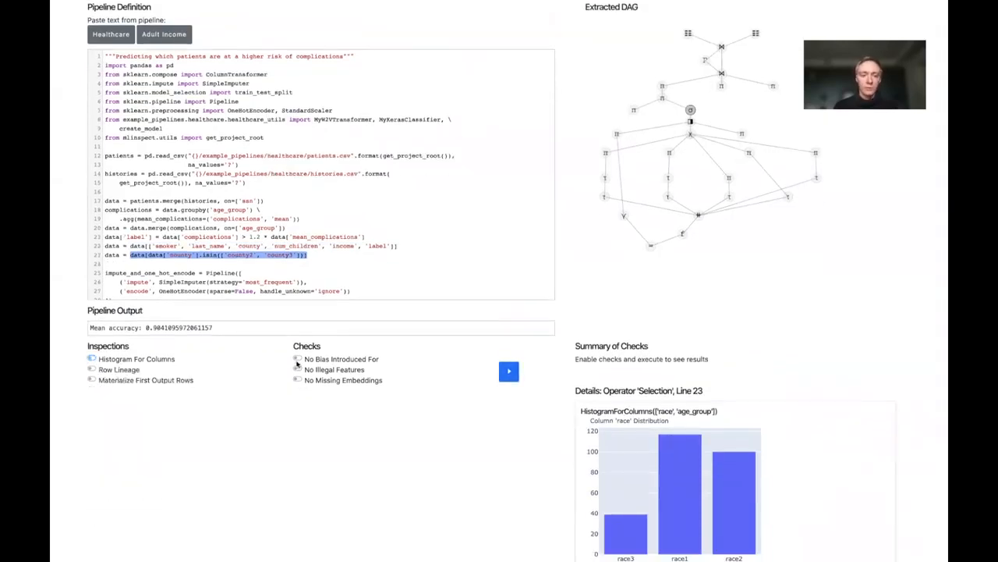
# Enable No Bias Introduced For, rerun, and review the failing line-23 Selection's before/after race distributions.
pyautogui.click(296, 357)
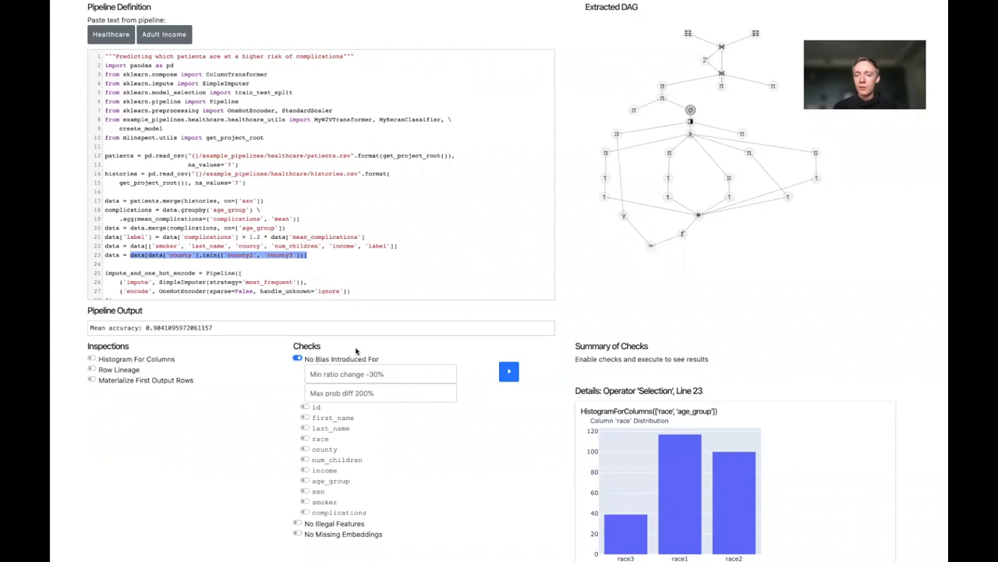
pyautogui.moveTo(375, 346)
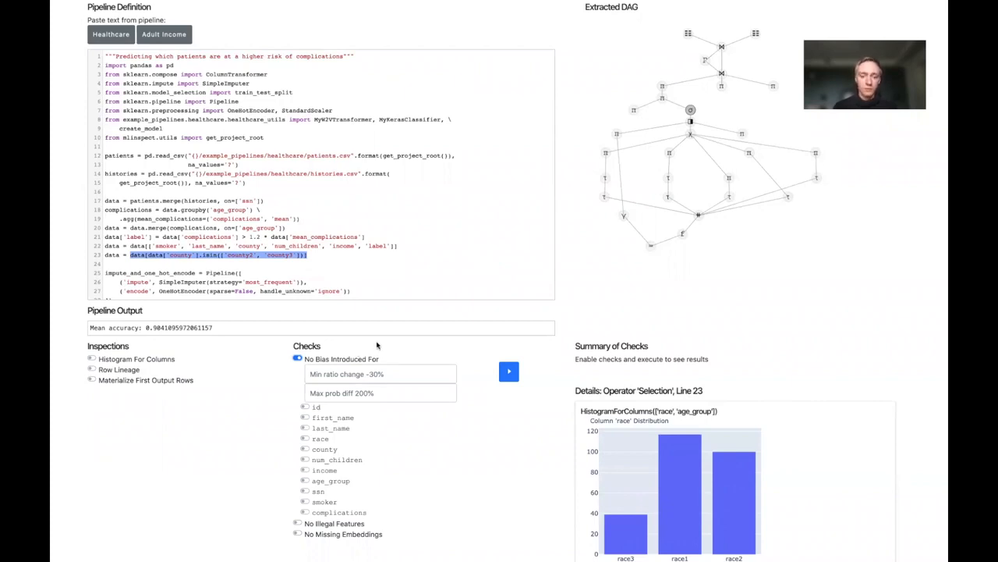
pyautogui.scroll(-3)
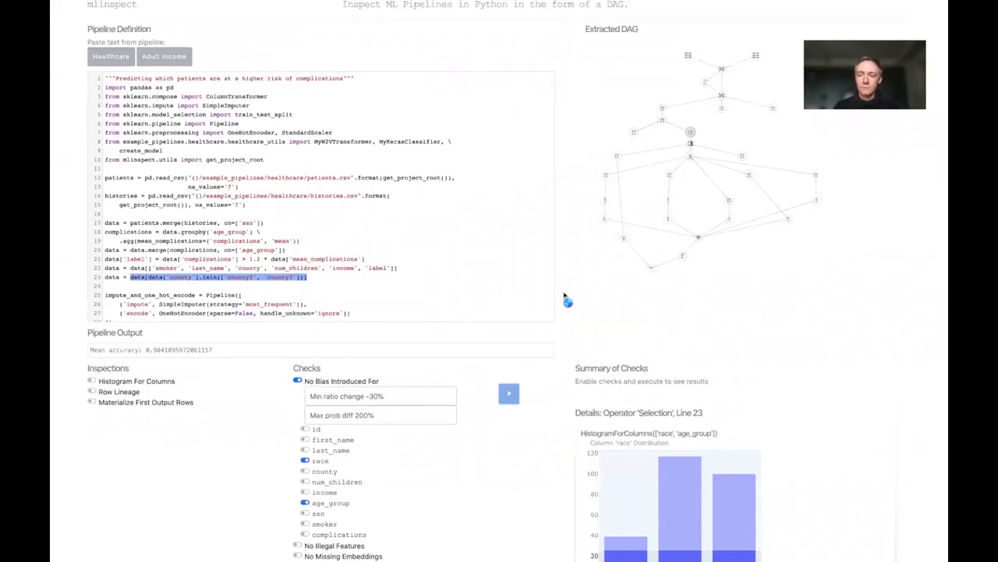
pyautogui.click(508, 393)
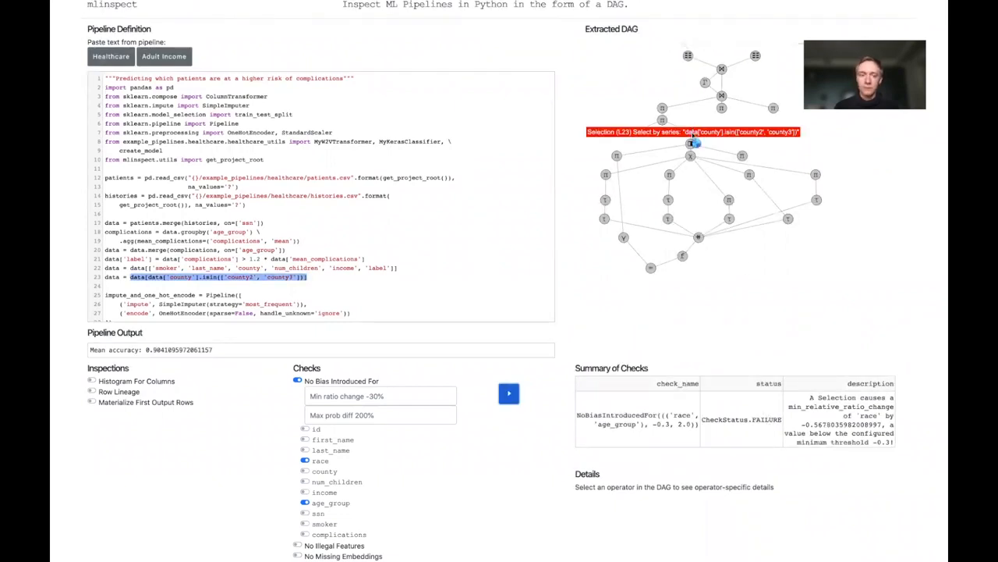
pyautogui.click(690, 144)
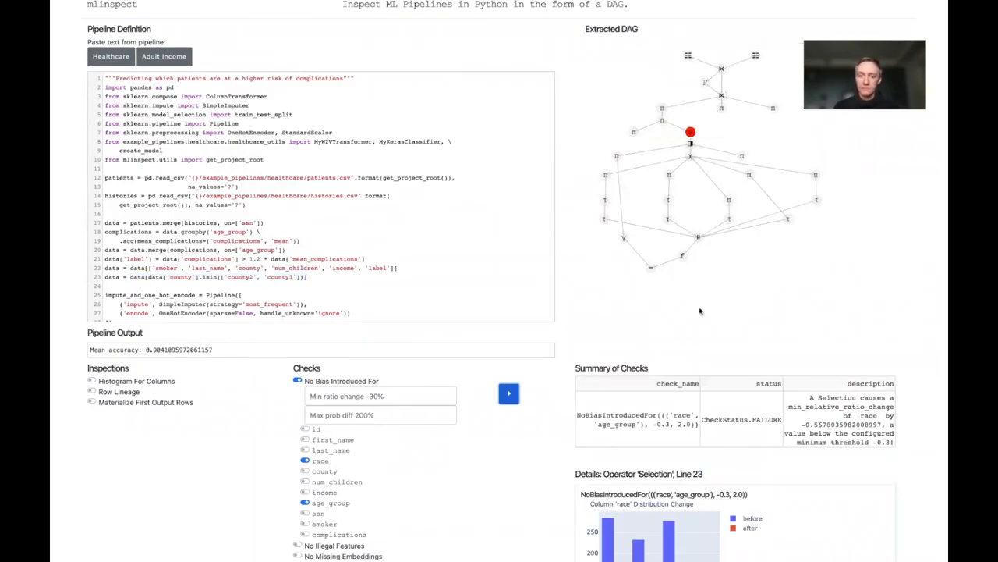
pyautogui.scroll(-3)
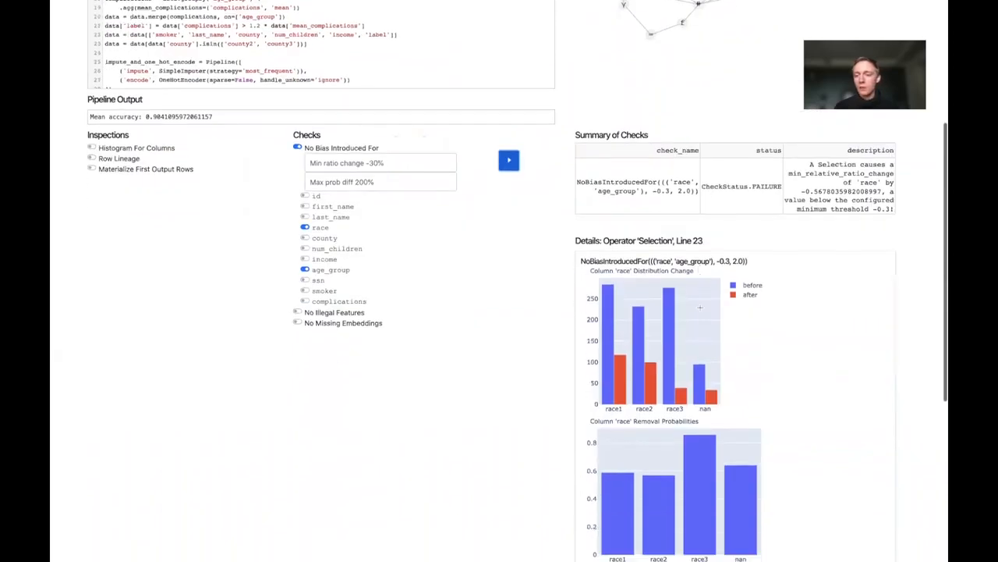
pyautogui.scroll(-3)
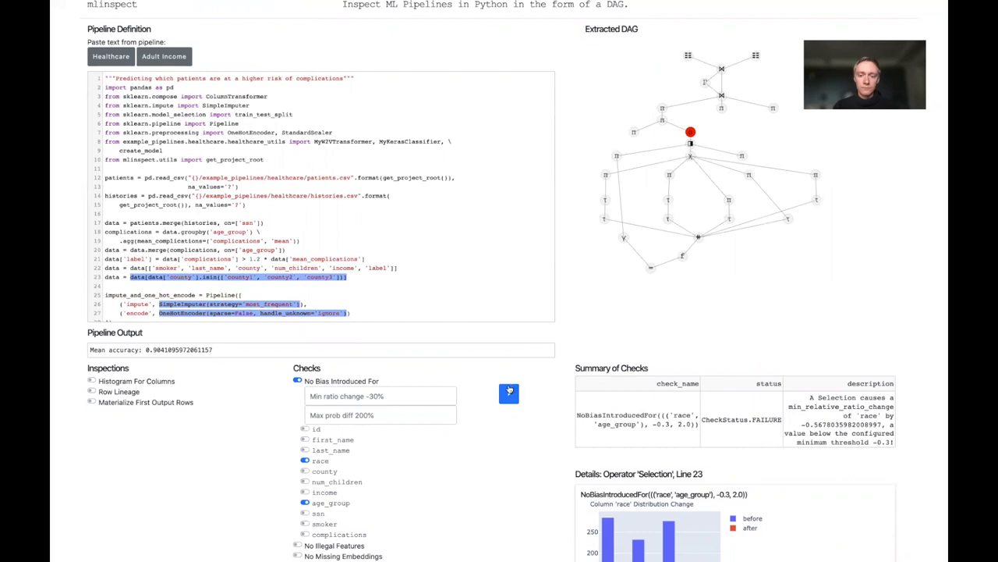
# Rerun the edited pipeline and confirm the no-bias check now succeeds with updated distributions.
pyautogui.click(509, 393)
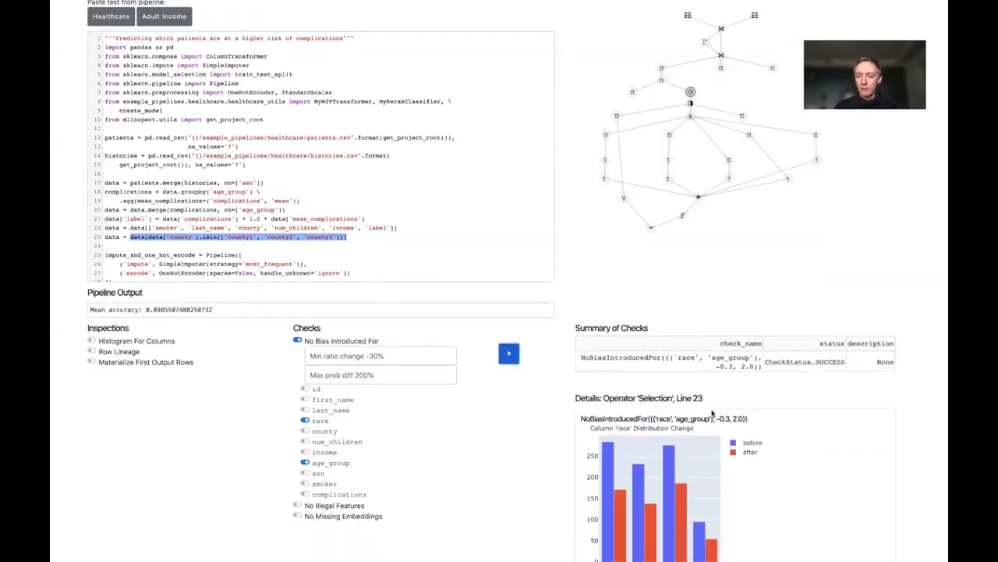
pyautogui.scroll(-3)
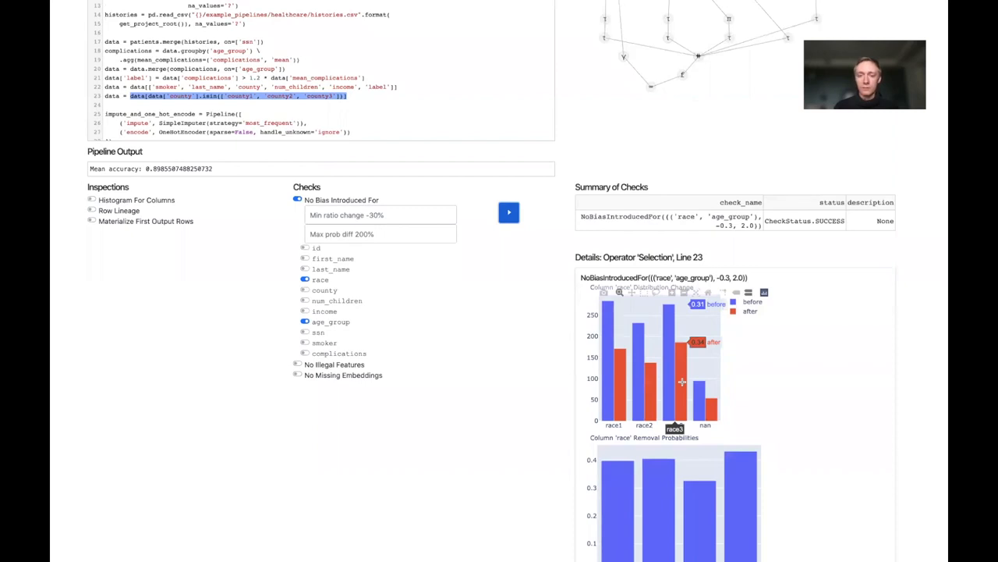
pyautogui.moveTo(564, 380)
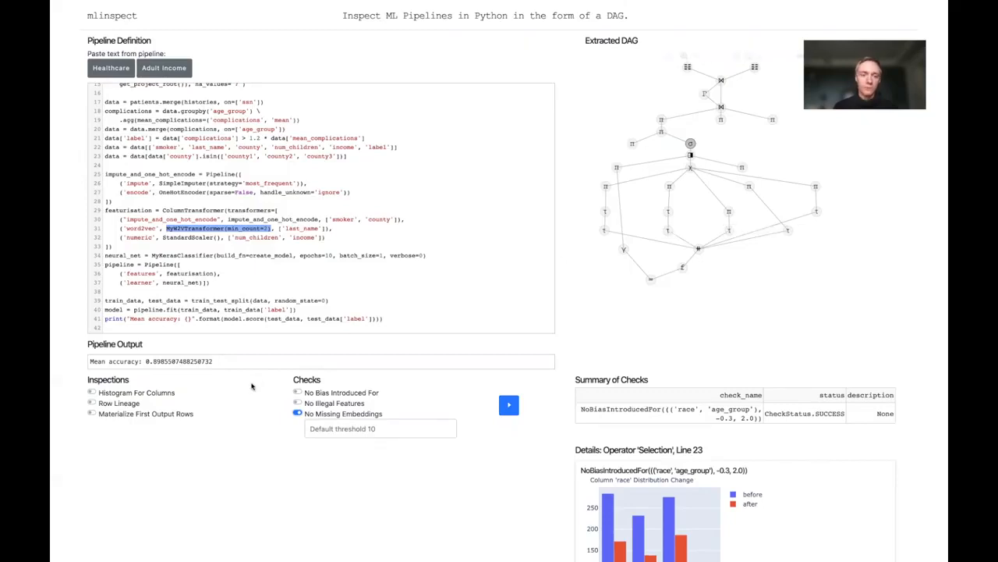
# Rerun with first-row materialization and inspect the failing line-31 Transformer's missing-embeddings details.
pyautogui.click(91, 413)
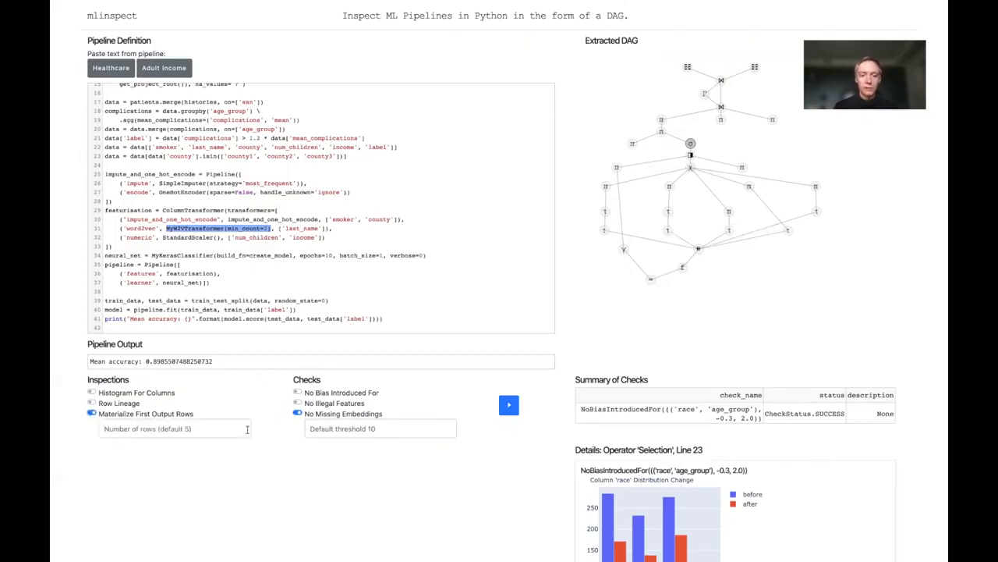
pyautogui.click(509, 406)
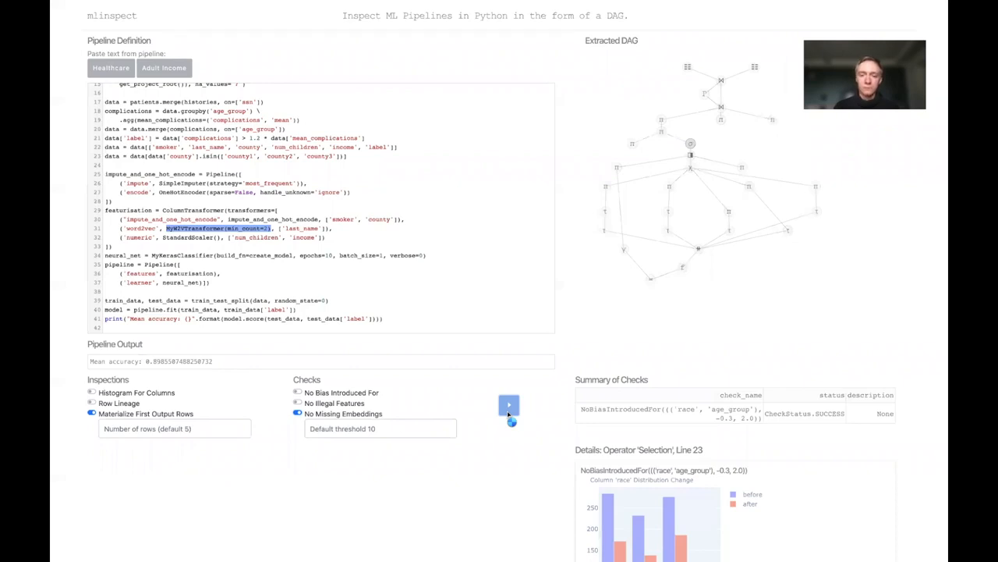
pyautogui.click(509, 404)
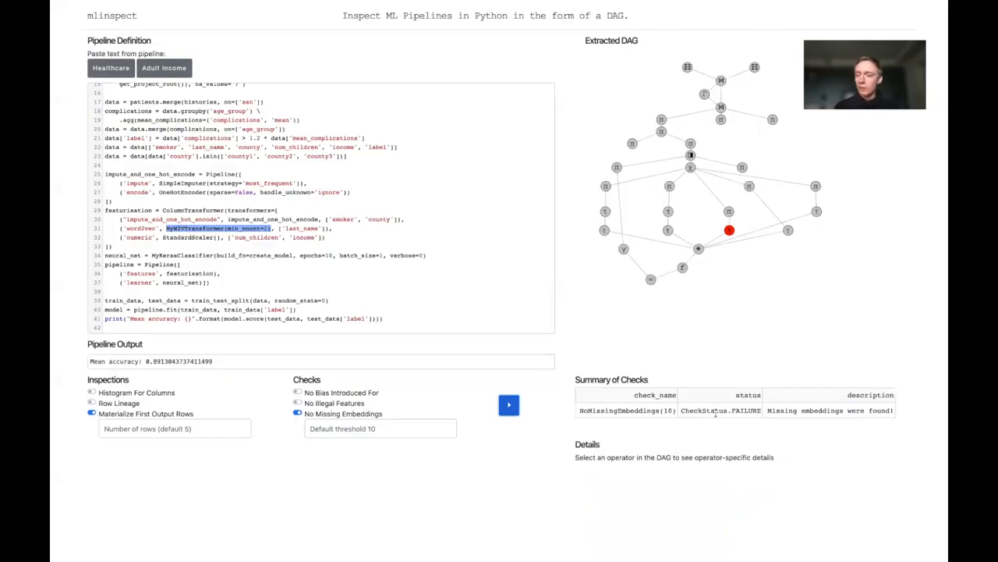
pyautogui.moveTo(730, 231)
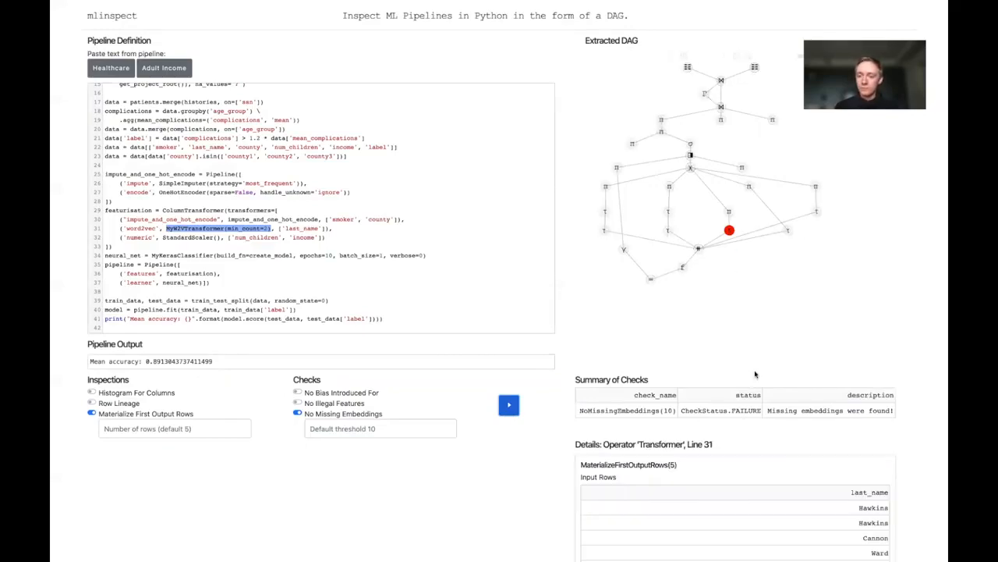
pyautogui.scroll(-3)
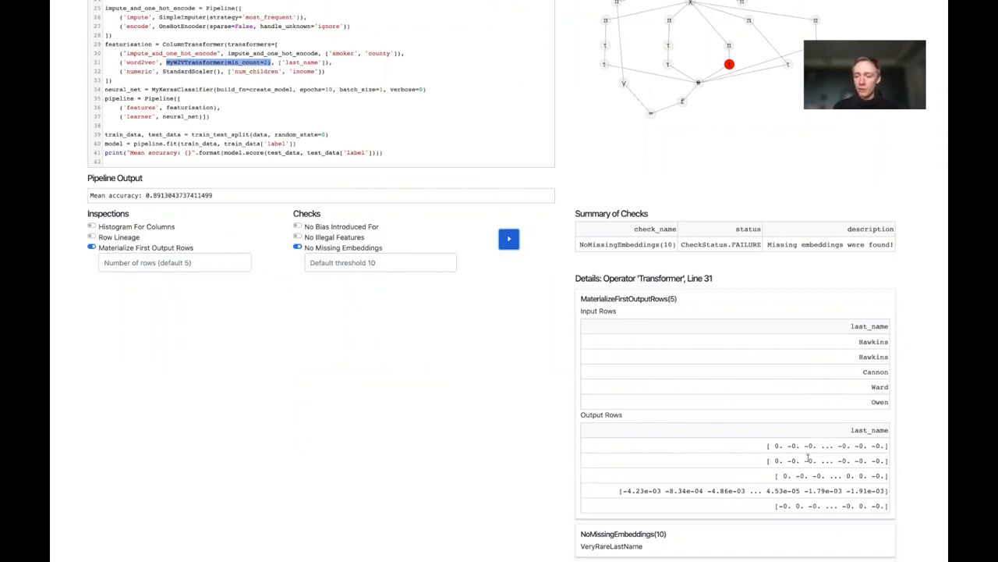
pyautogui.moveTo(719, 514)
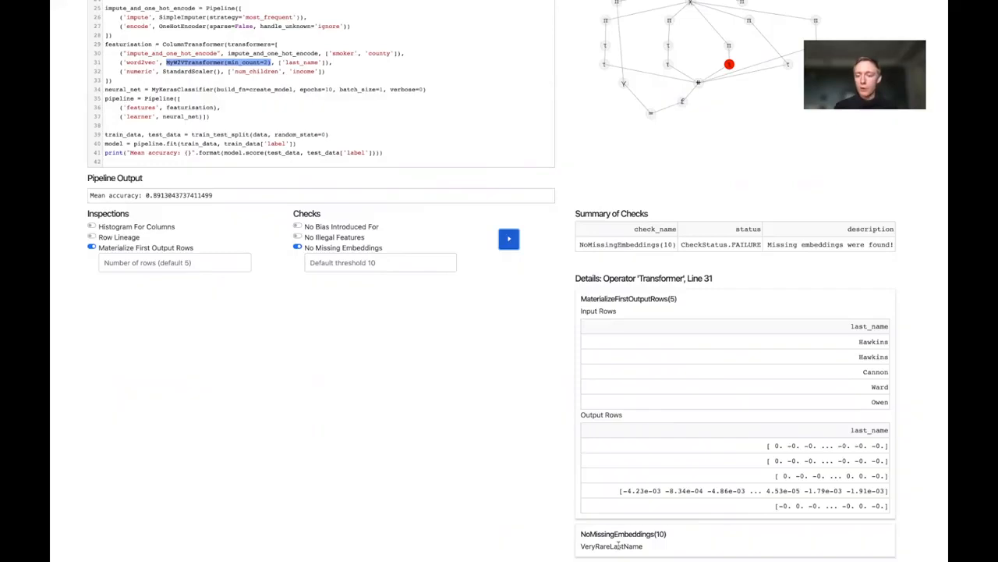
pyautogui.moveTo(502, 494)
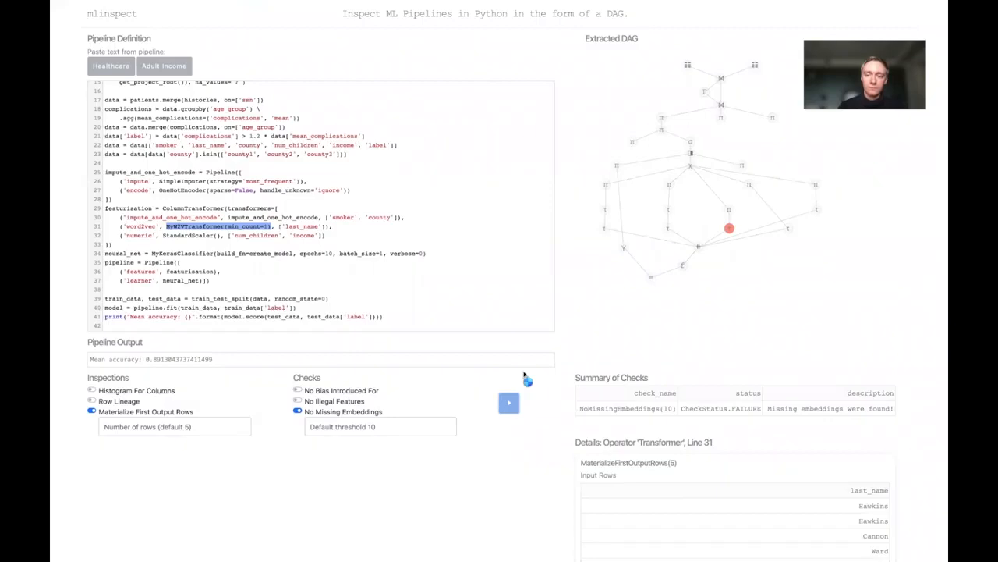
# Rerun the pipeline so the NoMissingEmbeddings check reports success with updated mean accuracy.
pyautogui.click(509, 404)
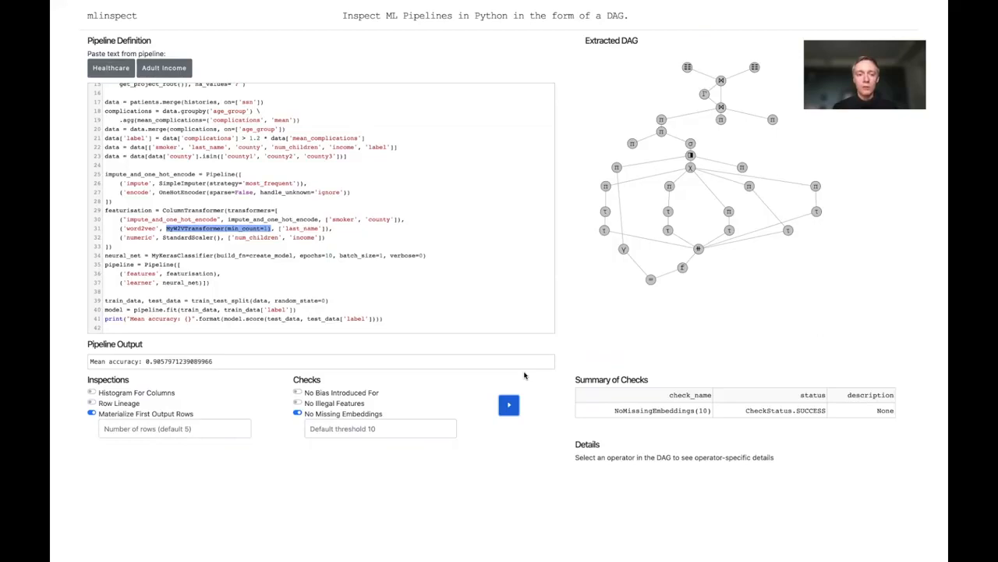
pyautogui.moveTo(533, 243)
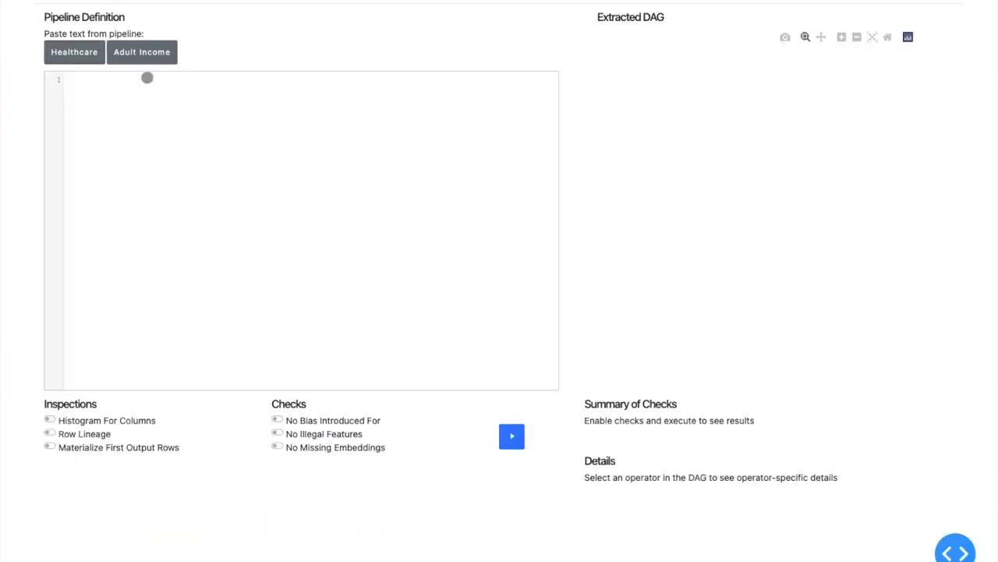
# Load the Adult Income example pipeline and begin uncommenting its test-data lines.
pyautogui.click(141, 52)
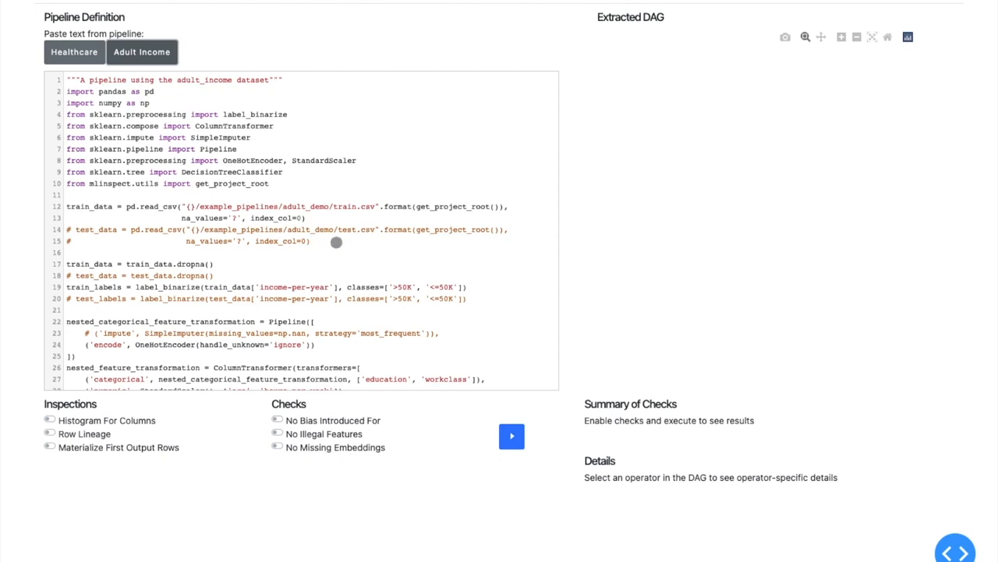
pyautogui.scroll(-3)
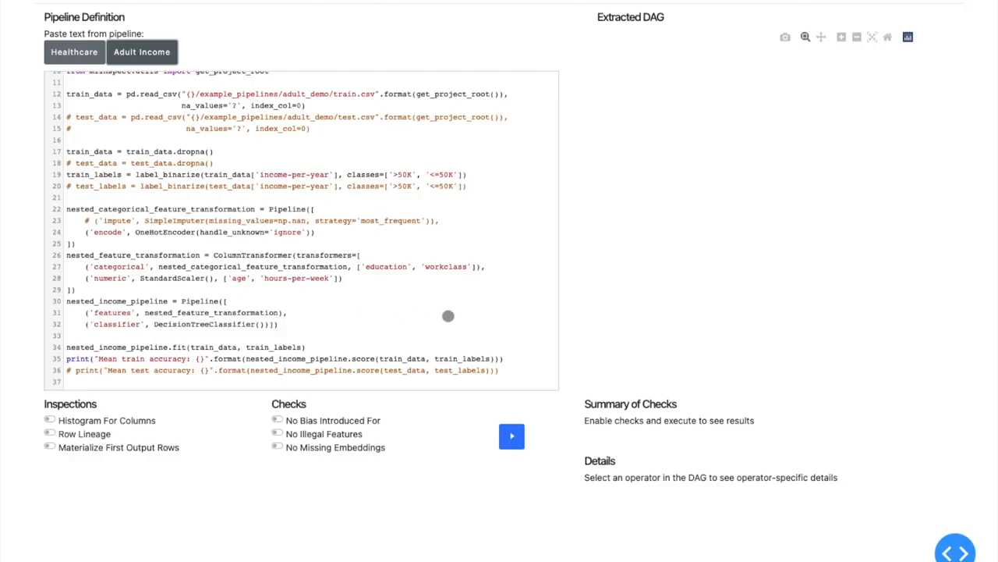
pyautogui.click(511, 437)
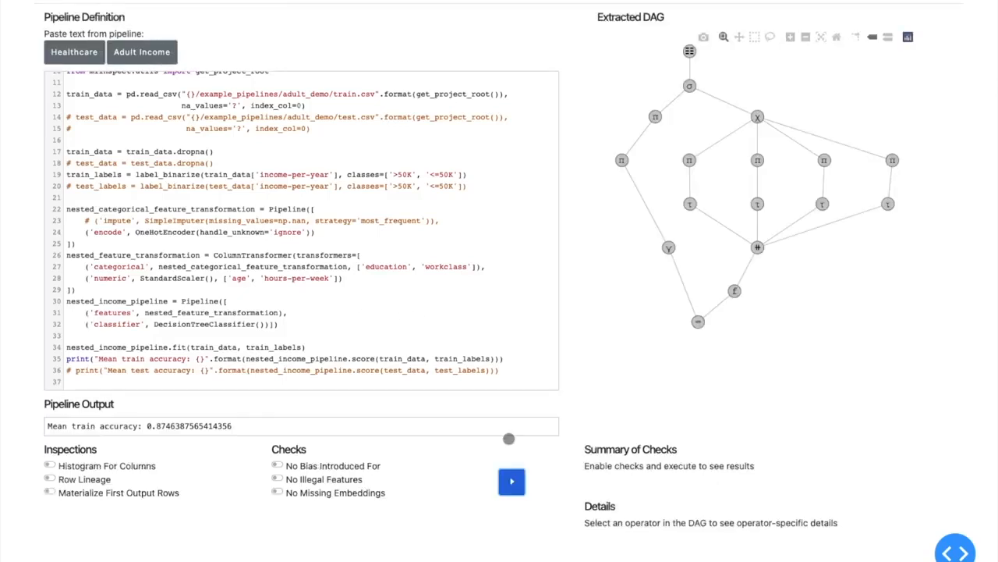
pyautogui.moveTo(819, 334)
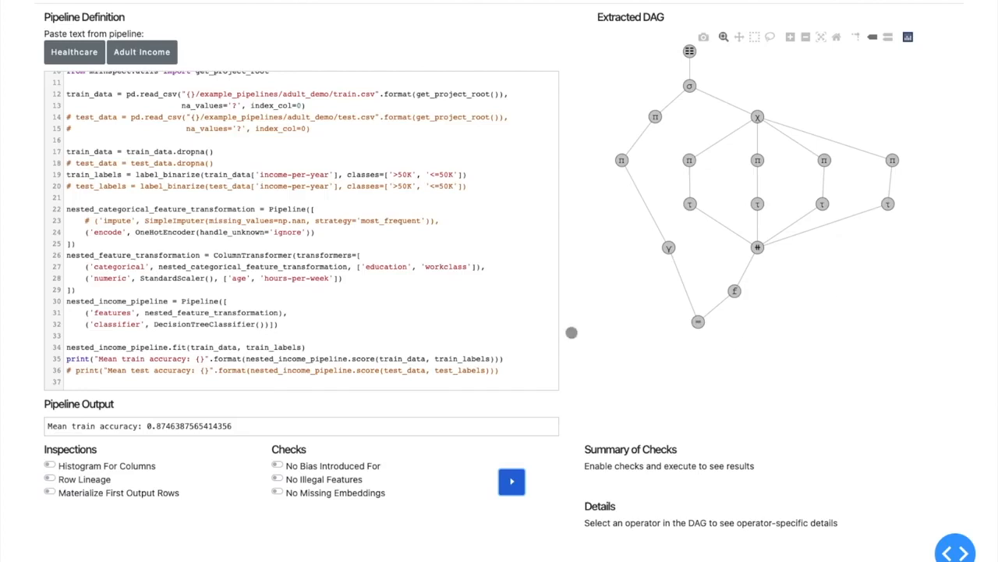
pyautogui.moveTo(184, 351)
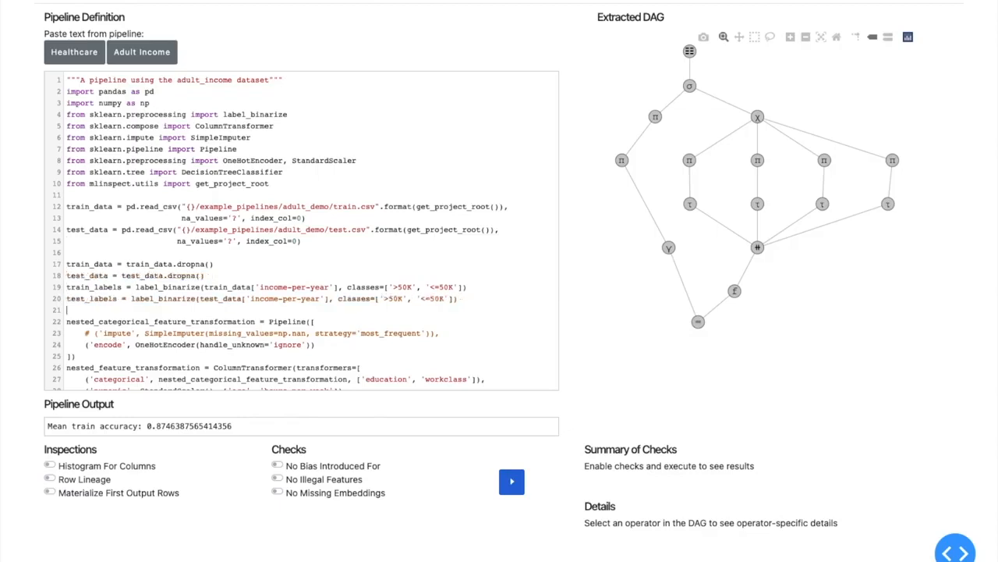
# Rerun the pipeline with the test-data lines so output reports train and test accuracy.
pyautogui.scroll(-3)
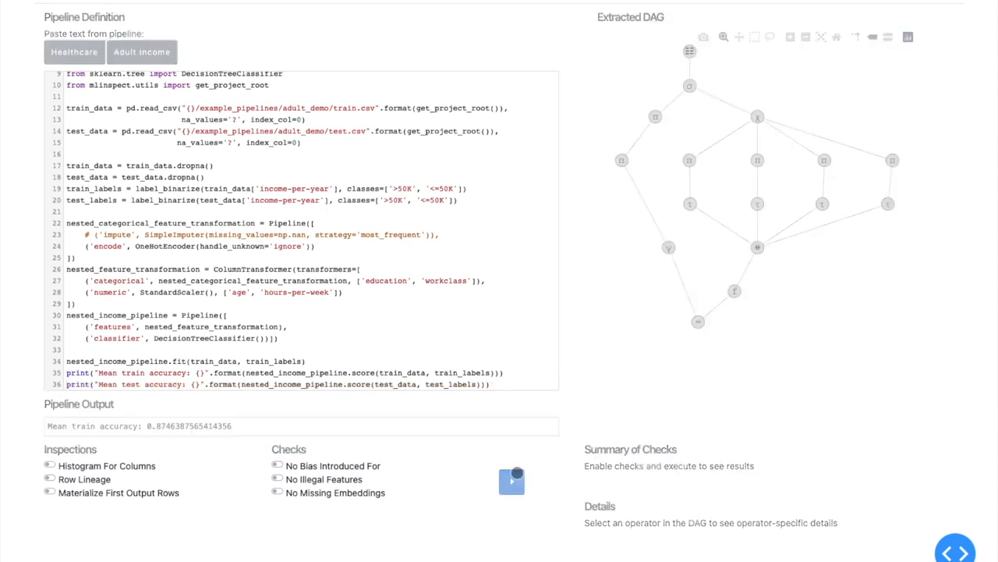
pyautogui.click(511, 480)
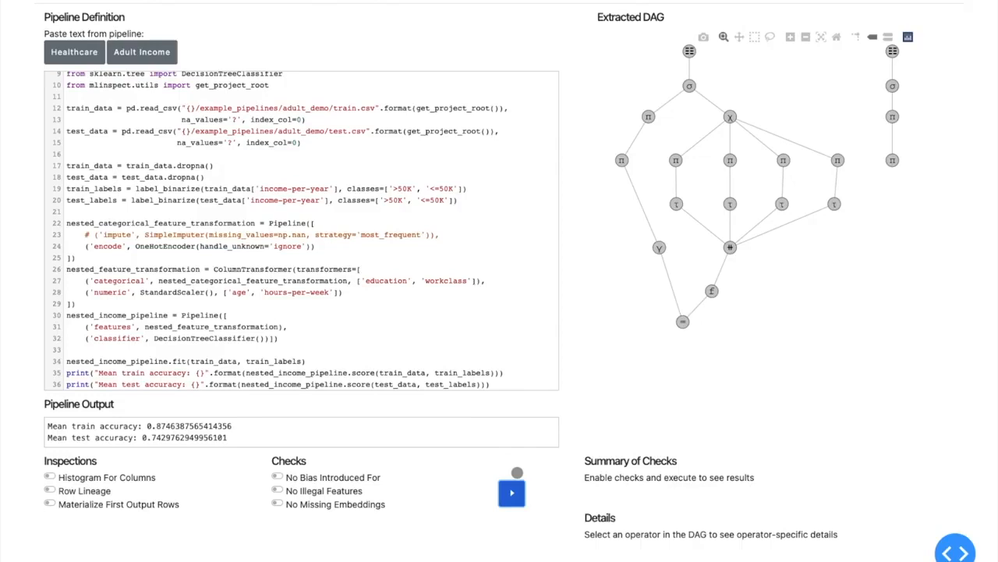
pyautogui.moveTo(911, 125)
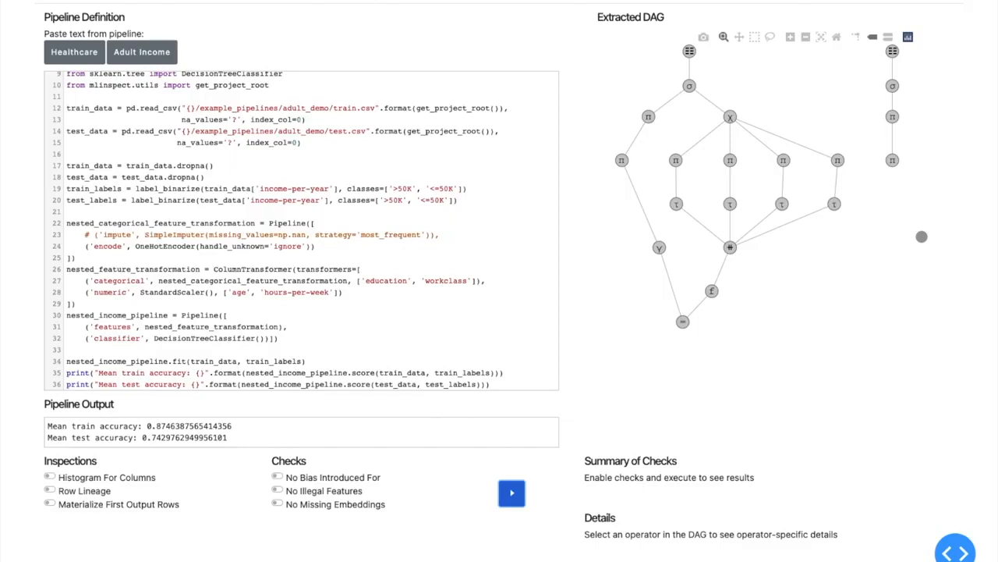
pyautogui.moveTo(811, 312)
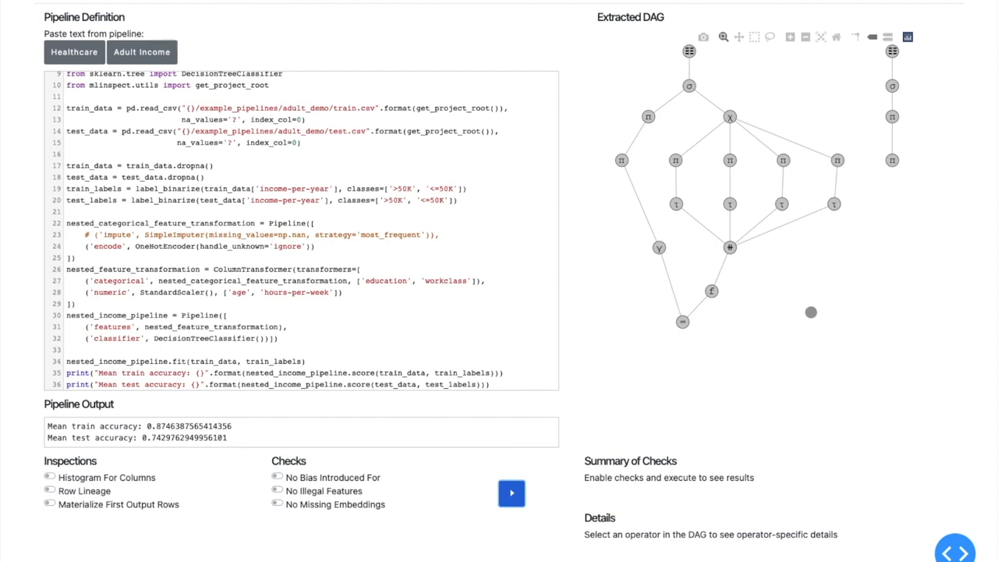
# Run the 'No Bias Introduced For' check on race and sex; it fails on the selection operators.
pyautogui.click(278, 478)
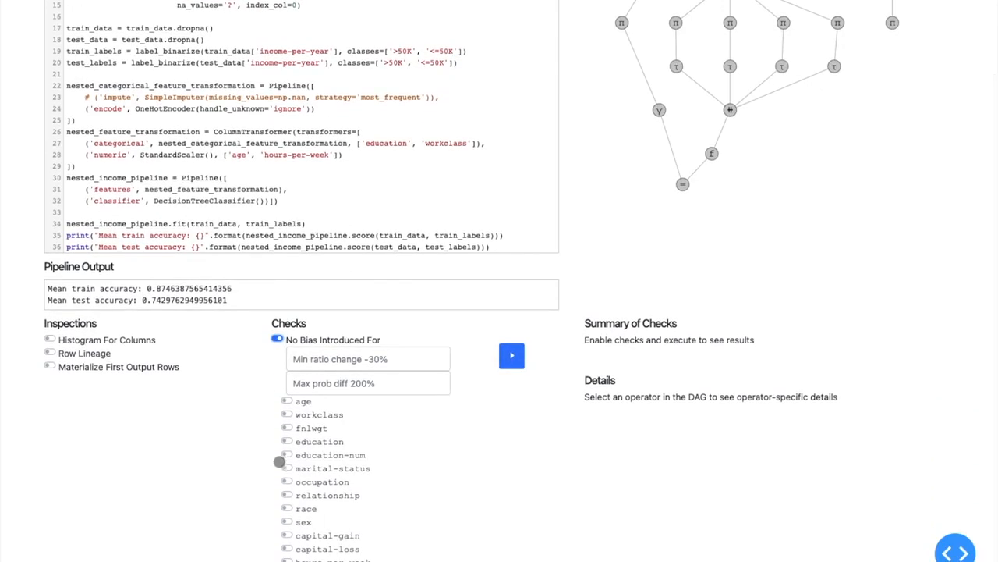
pyautogui.click(287, 509)
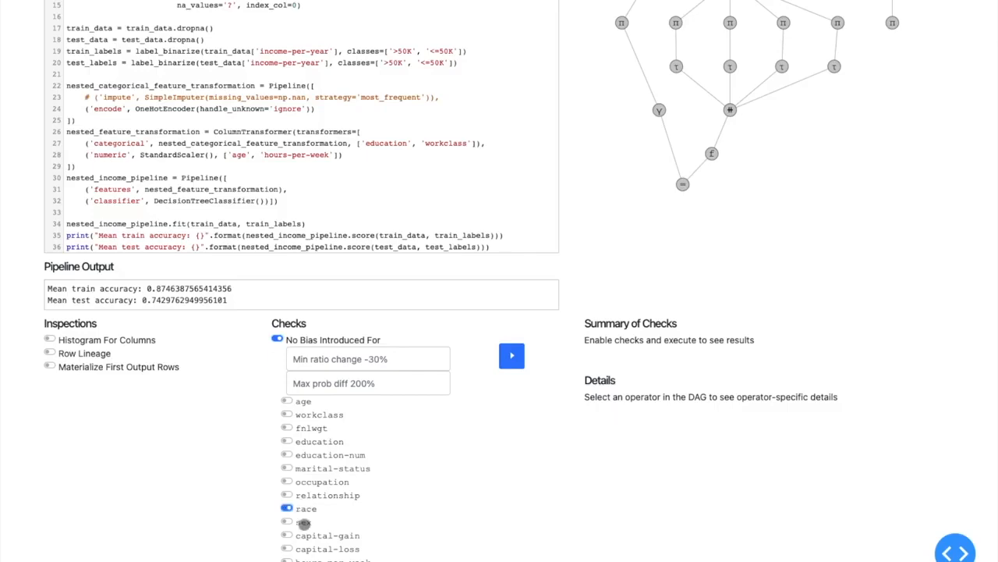
pyautogui.click(287, 521)
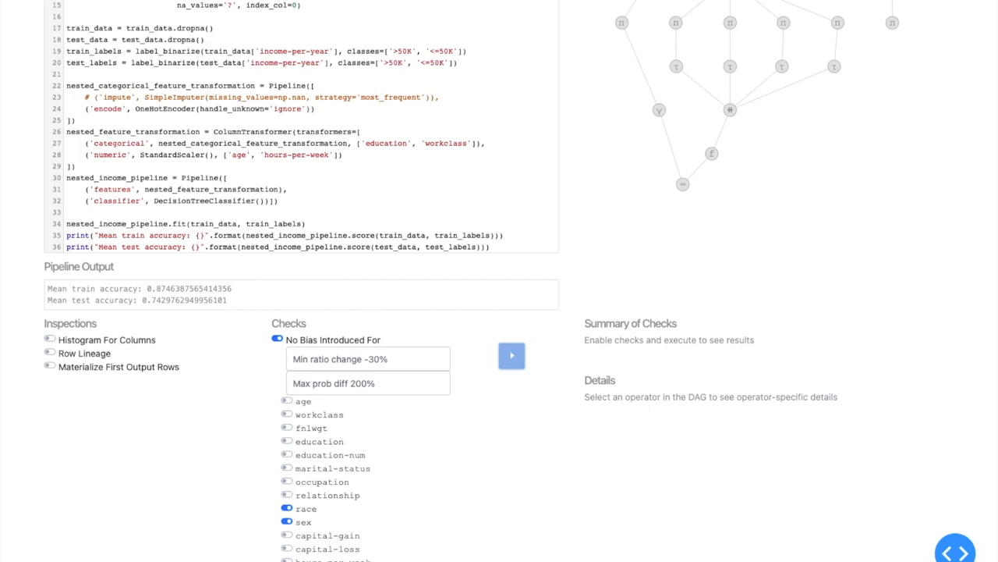
pyautogui.click(512, 356)
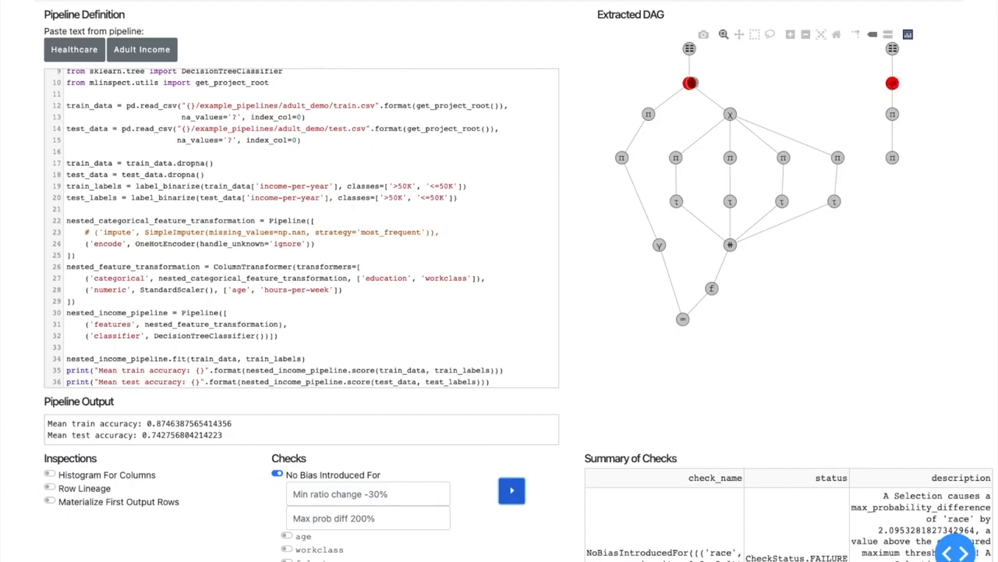
pyautogui.moveTo(689, 83)
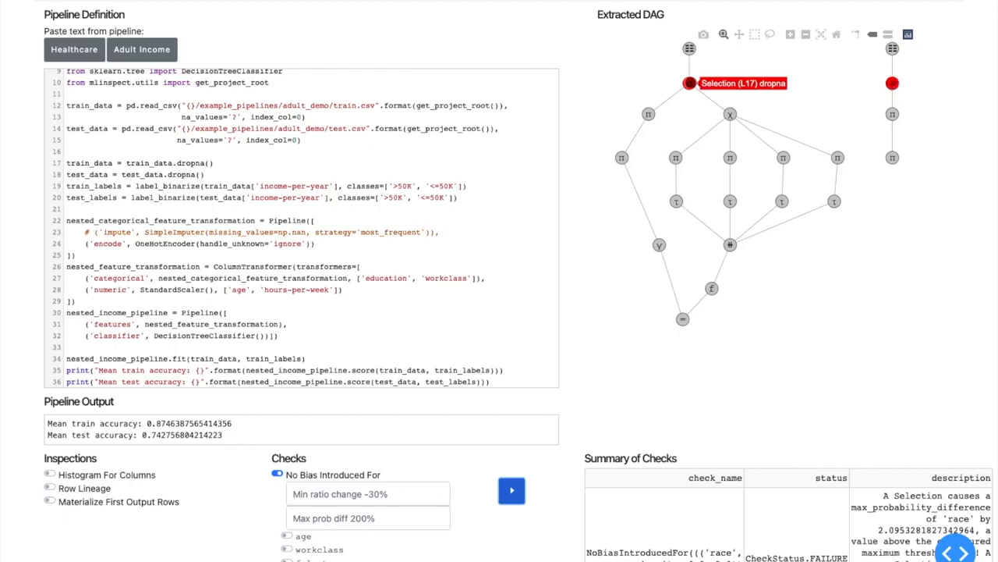
# Show the Selection (L17) dropna node's details with race/sex distribution changes and removal probabilities.
pyautogui.click(892, 85)
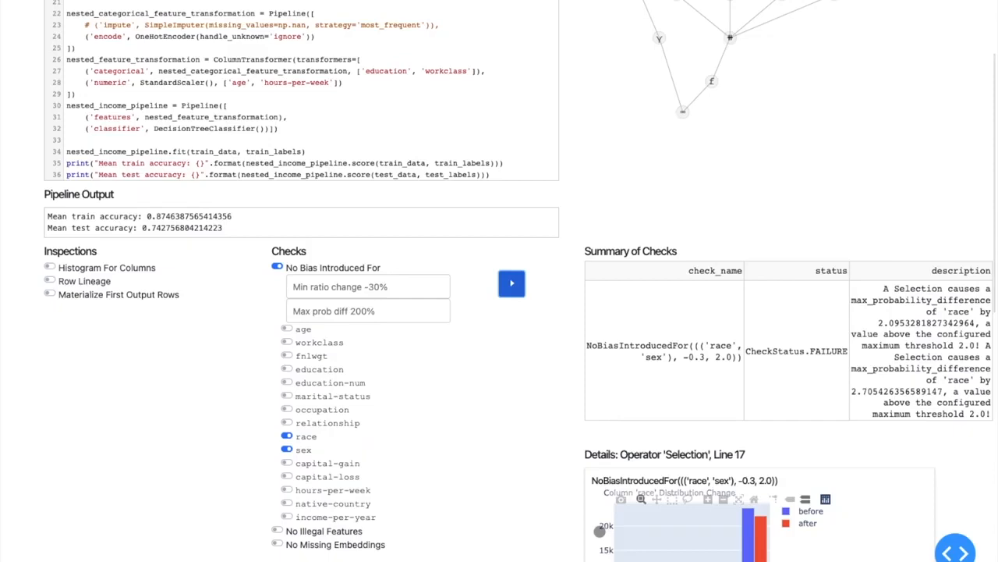
pyautogui.scroll(-3)
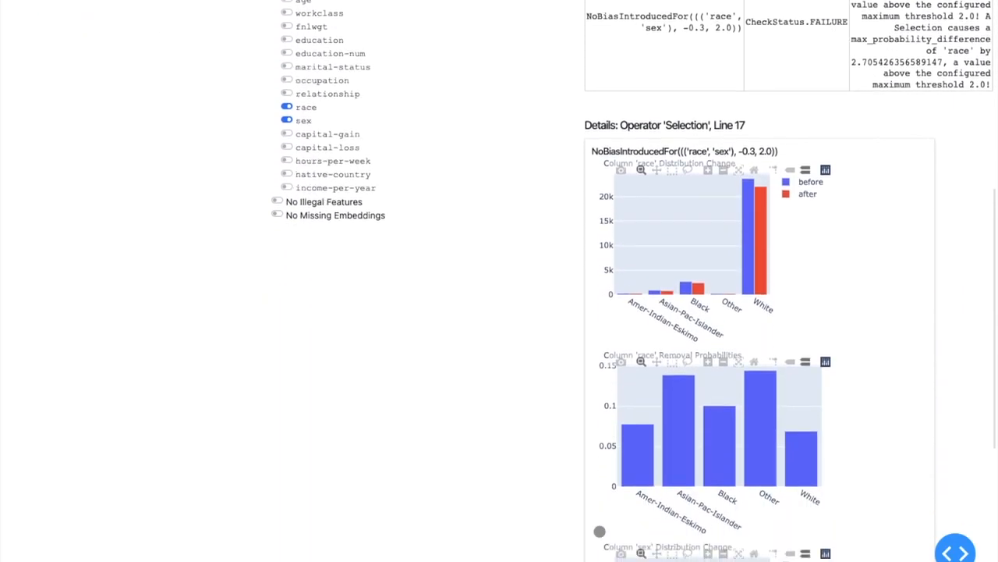
pyautogui.scroll(-3)
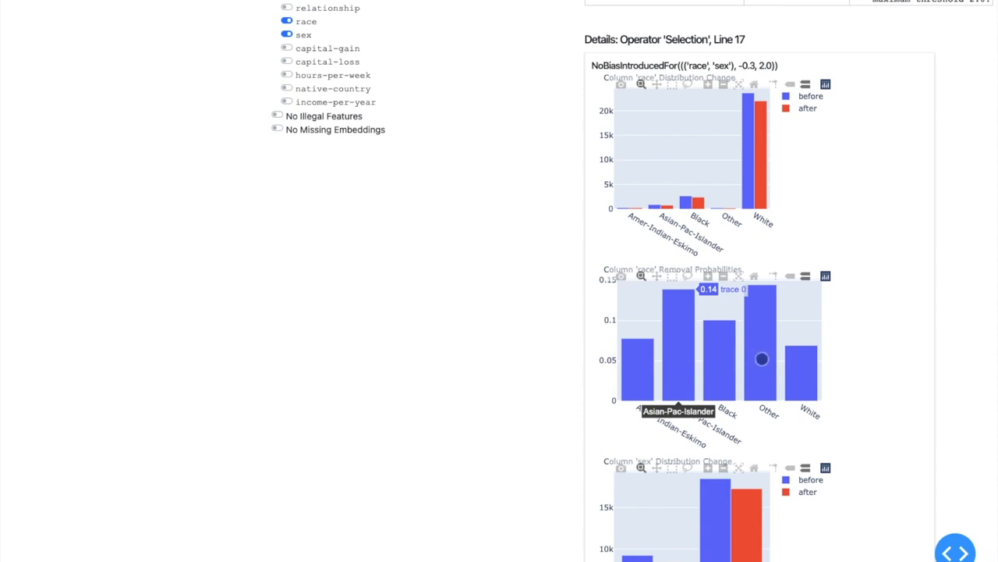
pyautogui.moveTo(757, 359)
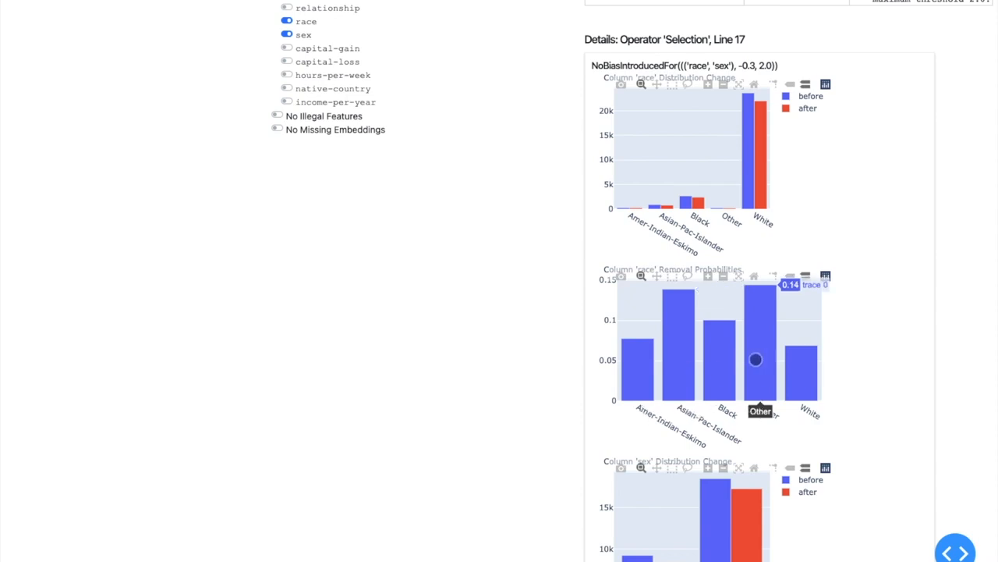
pyautogui.moveTo(804, 382)
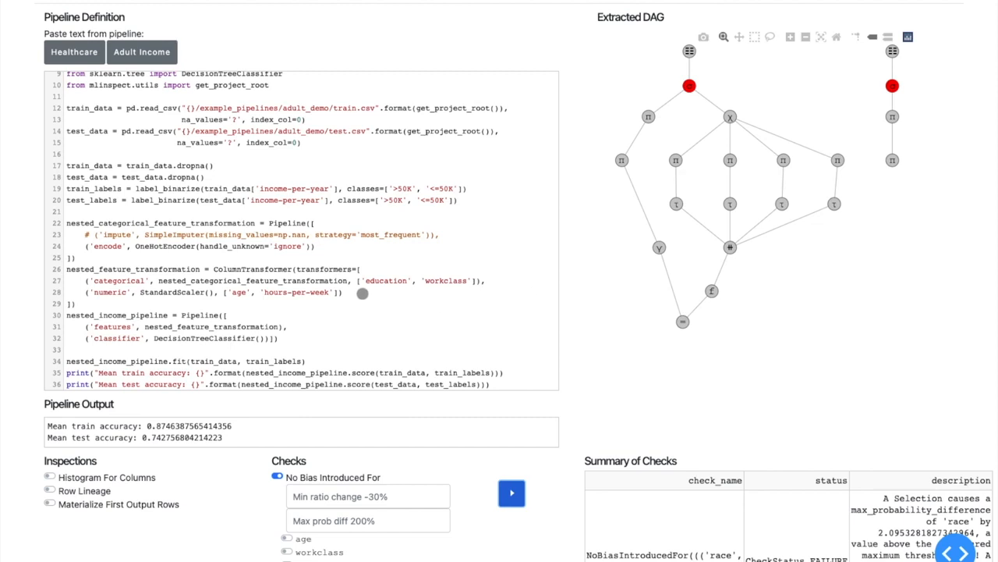
pyautogui.moveTo(247, 163)
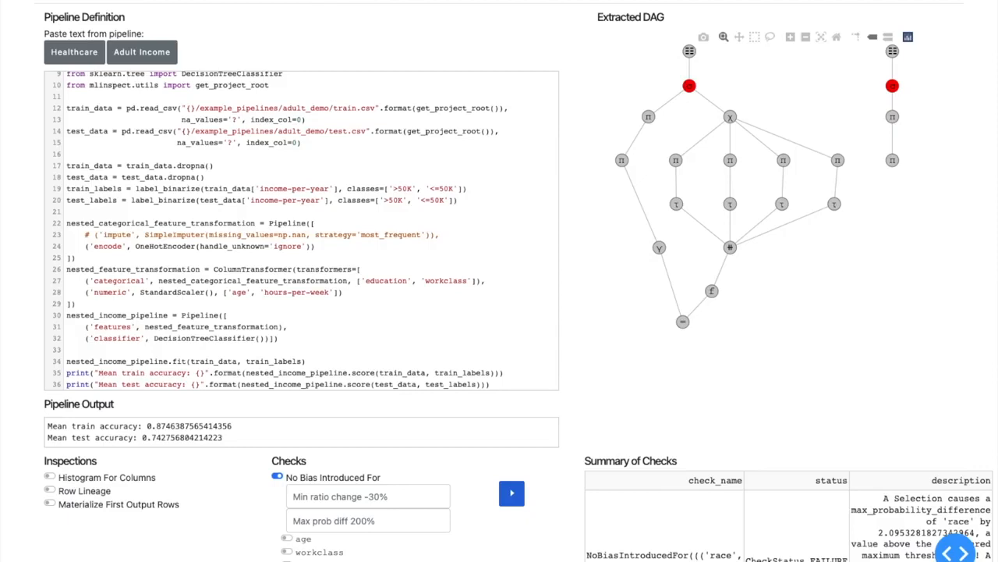
# Select the train_data/test_data dropna lines in the editor for deletion.
pyautogui.moveTo(67, 165); pyautogui.dragTo(206, 177)
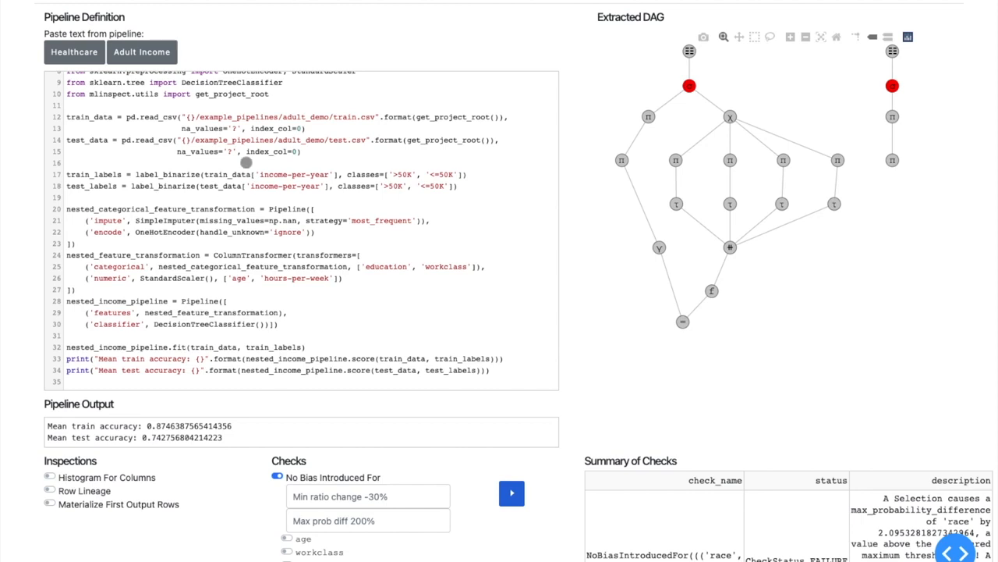
pyautogui.moveTo(383, 277)
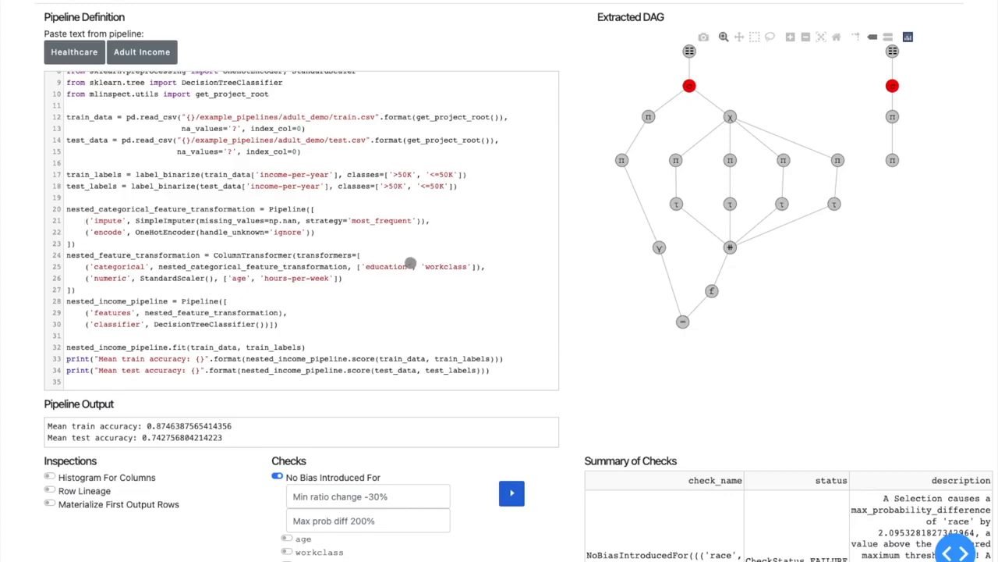
pyautogui.moveTo(455, 269)
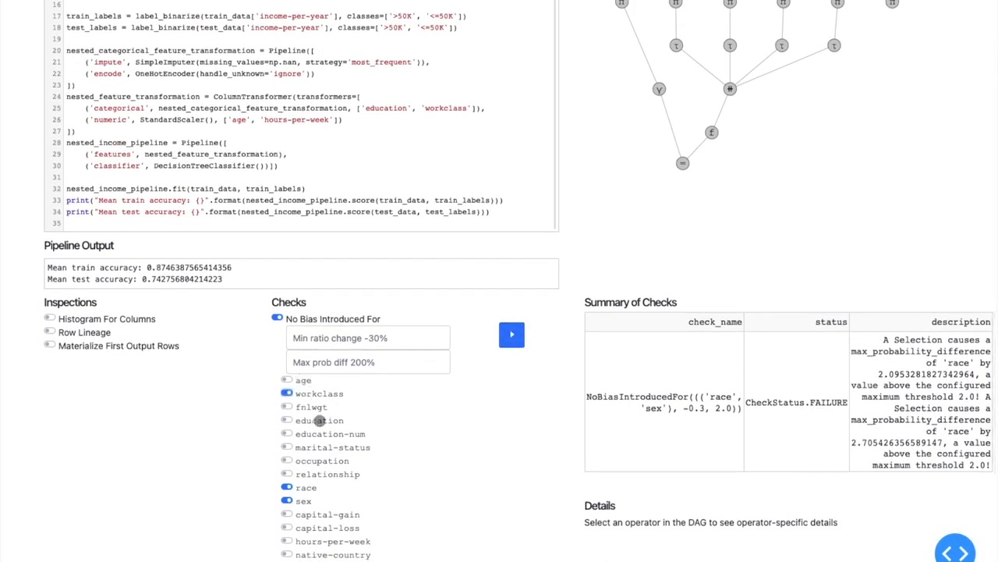
# Add education to the bias-check columns and rerun the dropna-free pipeline; the check passes.
pyautogui.click(287, 420)
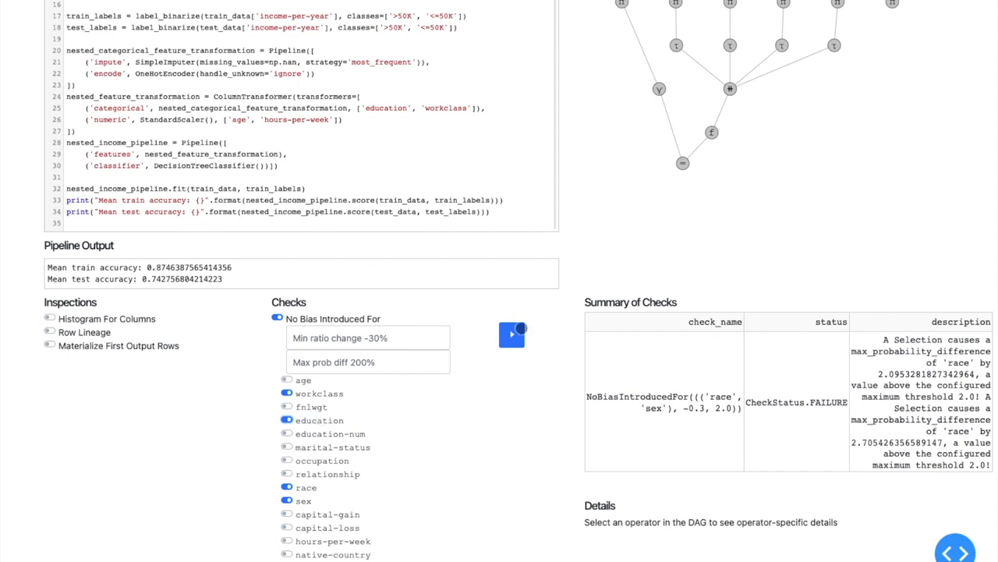
pyautogui.click(512, 334)
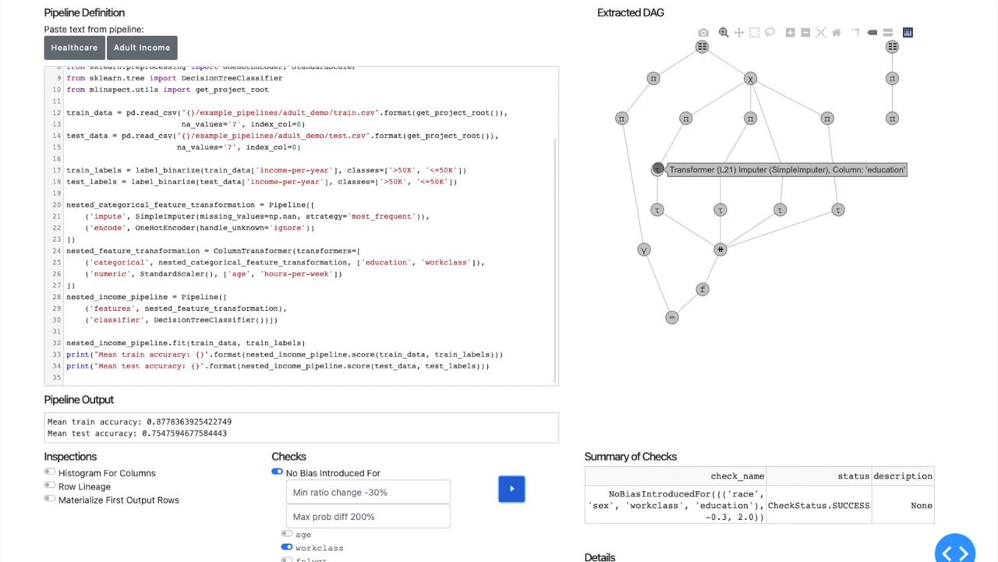
pyautogui.click(658, 168)
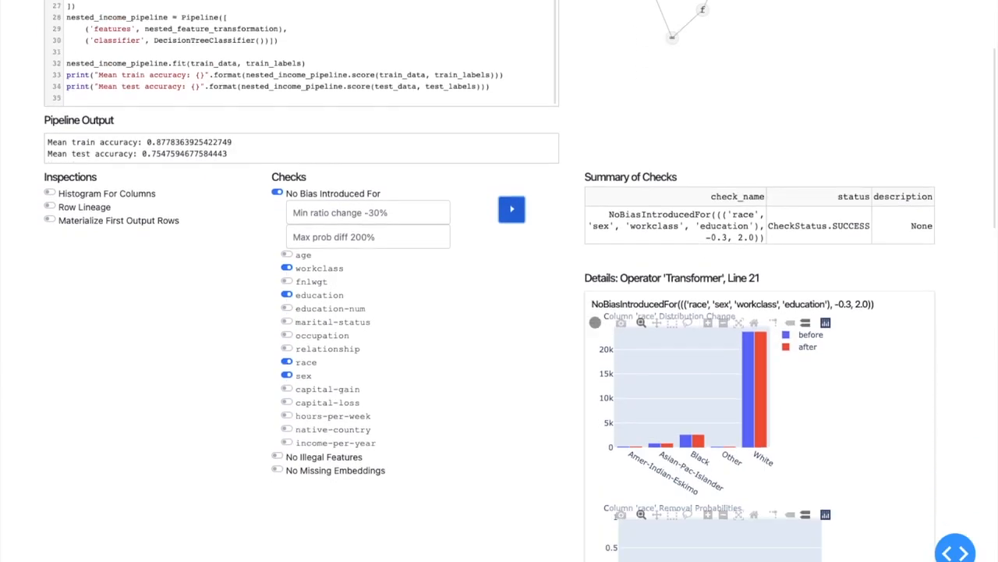
pyautogui.scroll(-3)
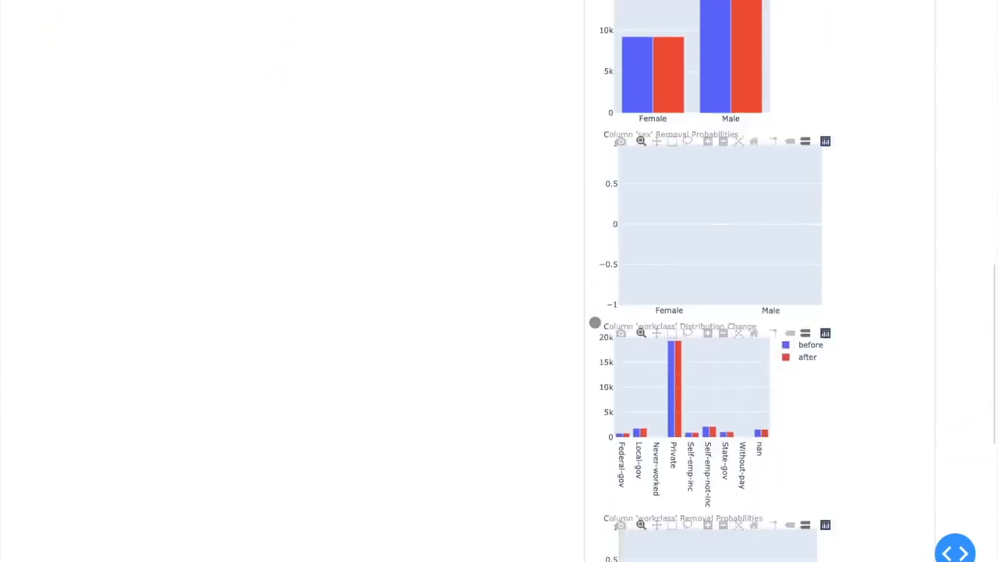
pyautogui.scroll(-3)
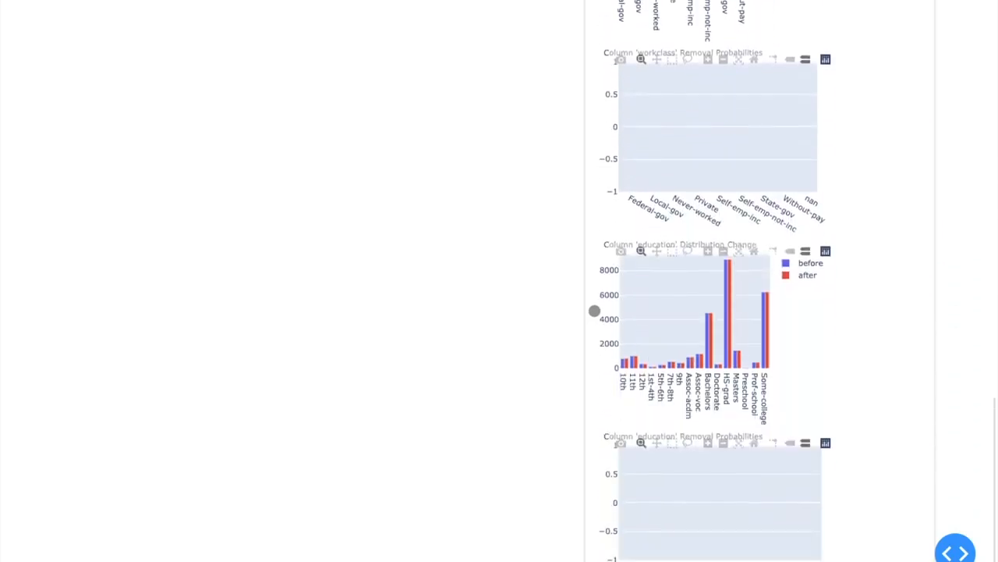
pyautogui.moveTo(762, 256)
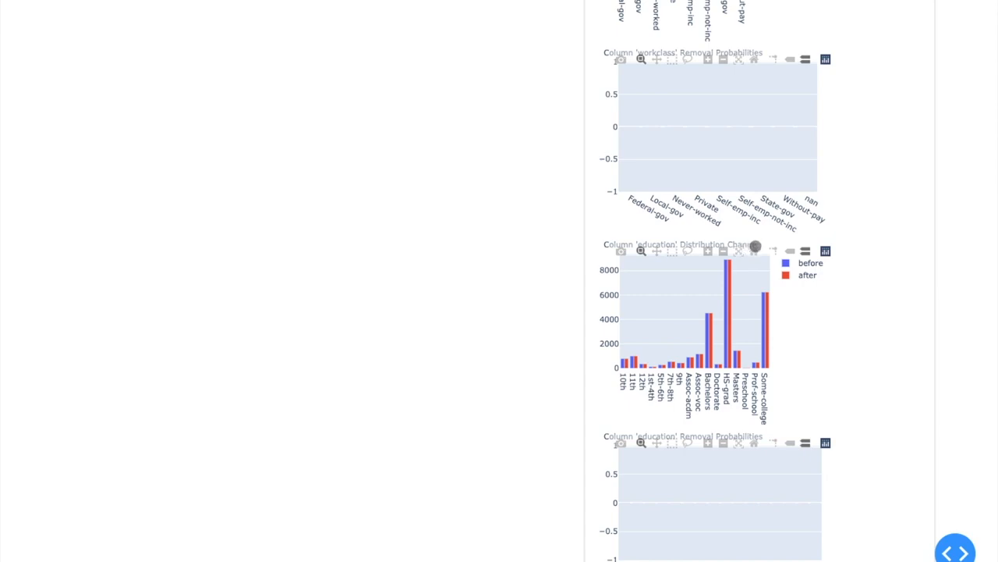
pyautogui.moveTo(593, 358)
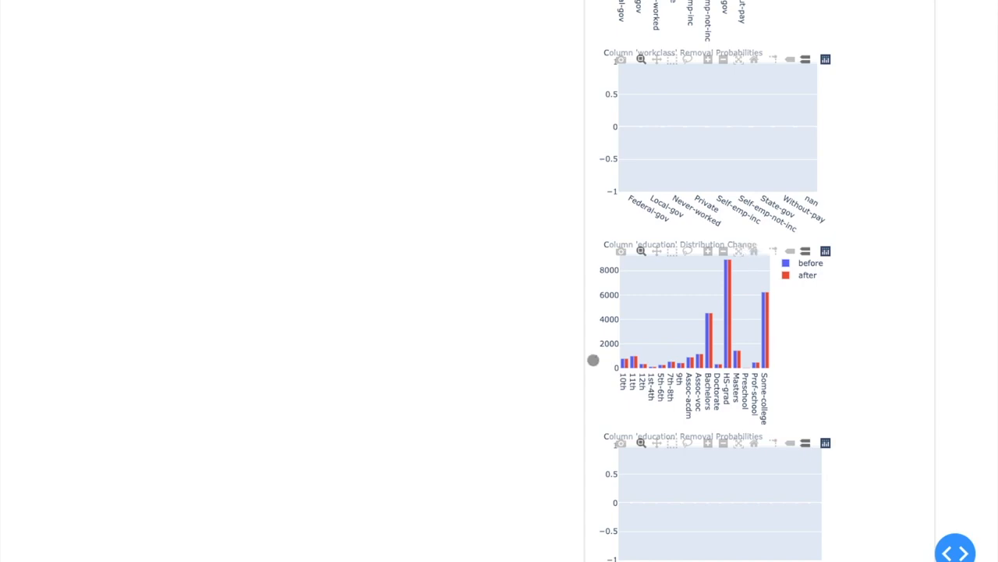
pyautogui.moveTo(758, 381)
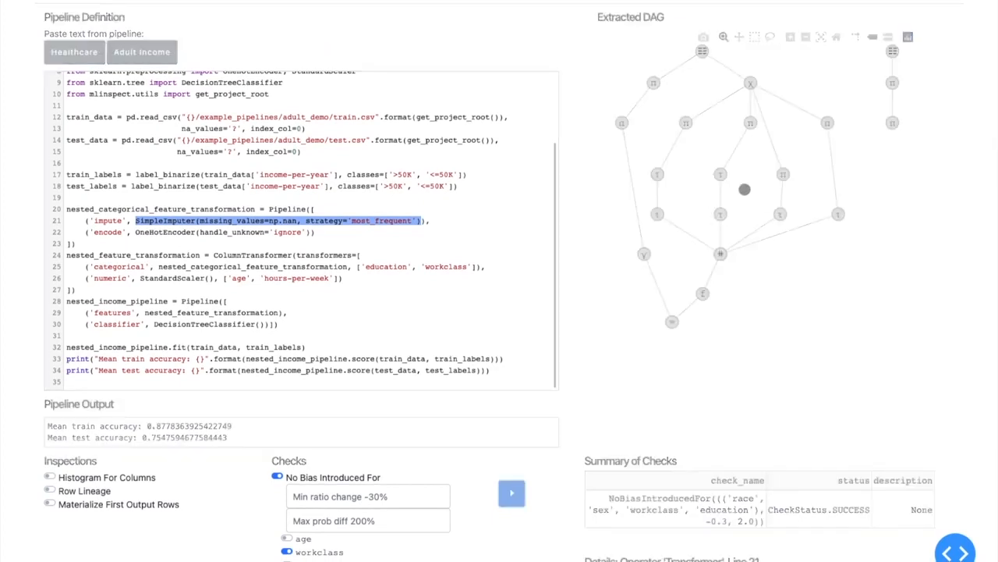
pyautogui.moveTo(718, 175)
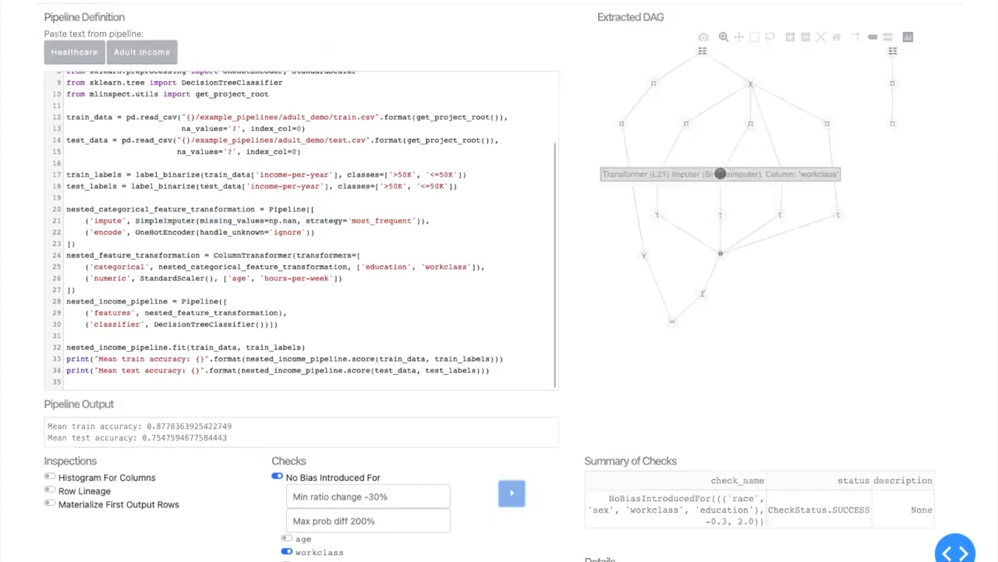
pyautogui.scroll(-3)
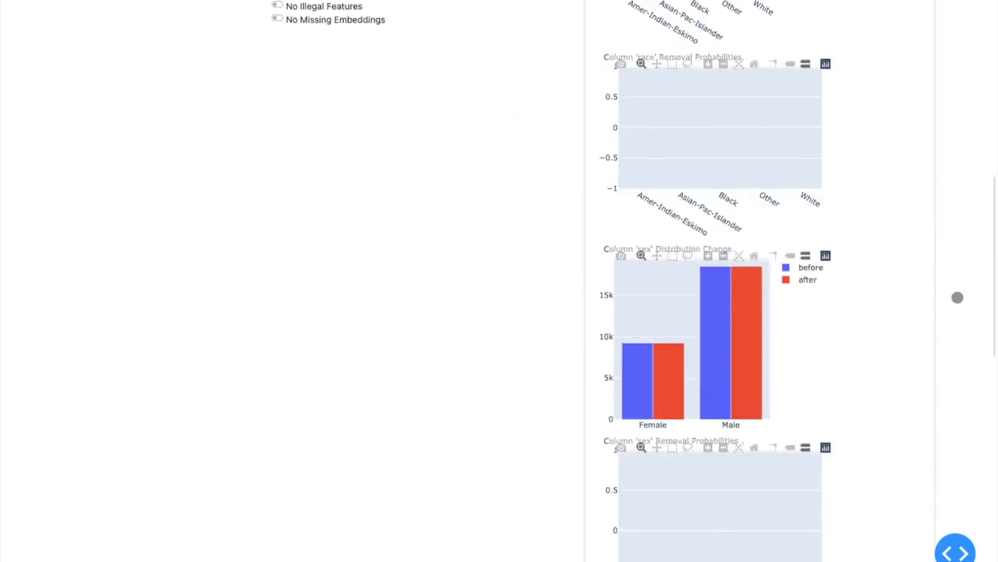
pyautogui.scroll(-3)
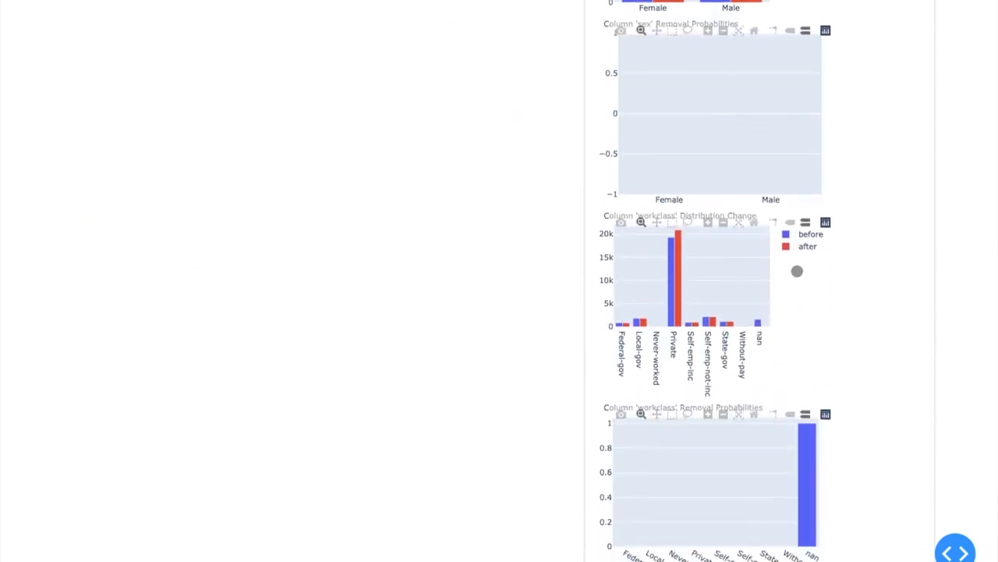
pyautogui.moveTo(611, 319)
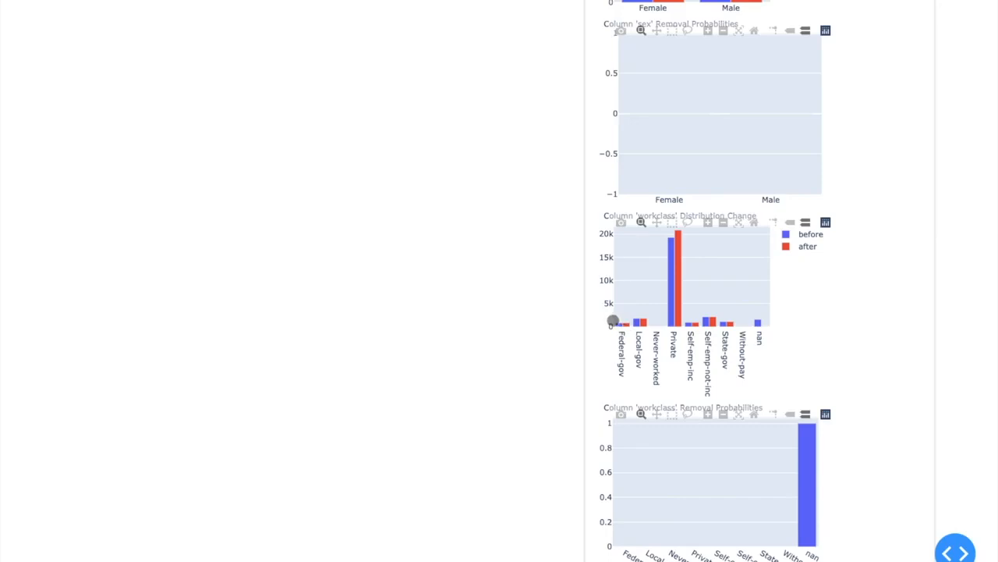
pyautogui.moveTo(727, 356)
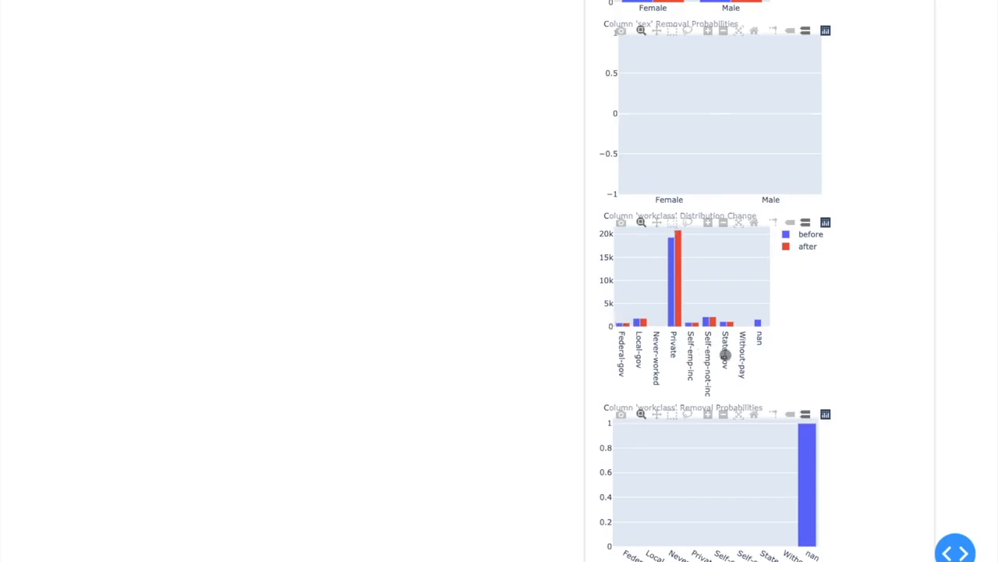
pyautogui.moveTo(762, 323)
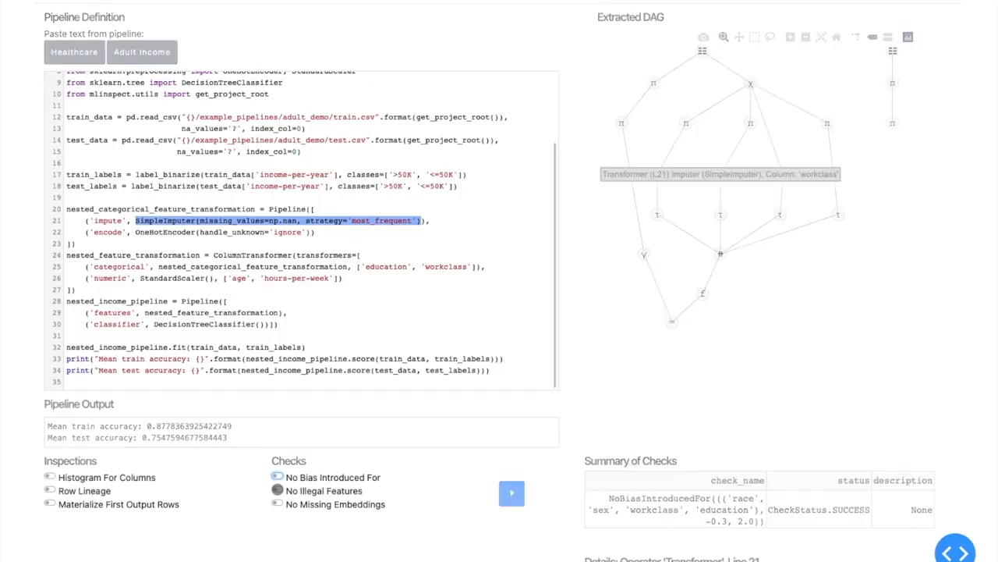
# Switch to the 'No Illegal Features' check with sex,education and run it; it reports a failure.
pyautogui.click(277, 490)
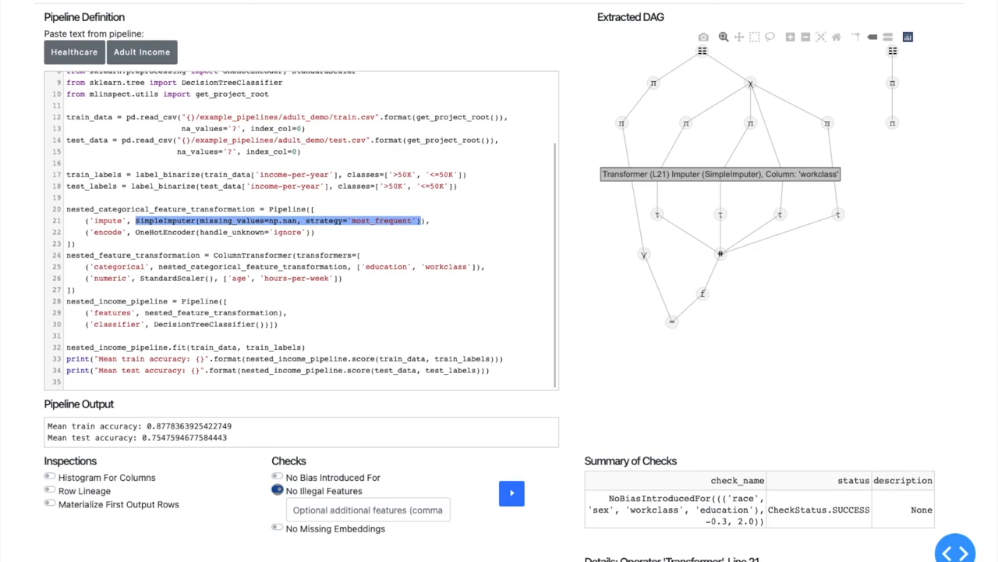
pyautogui.click(278, 490)
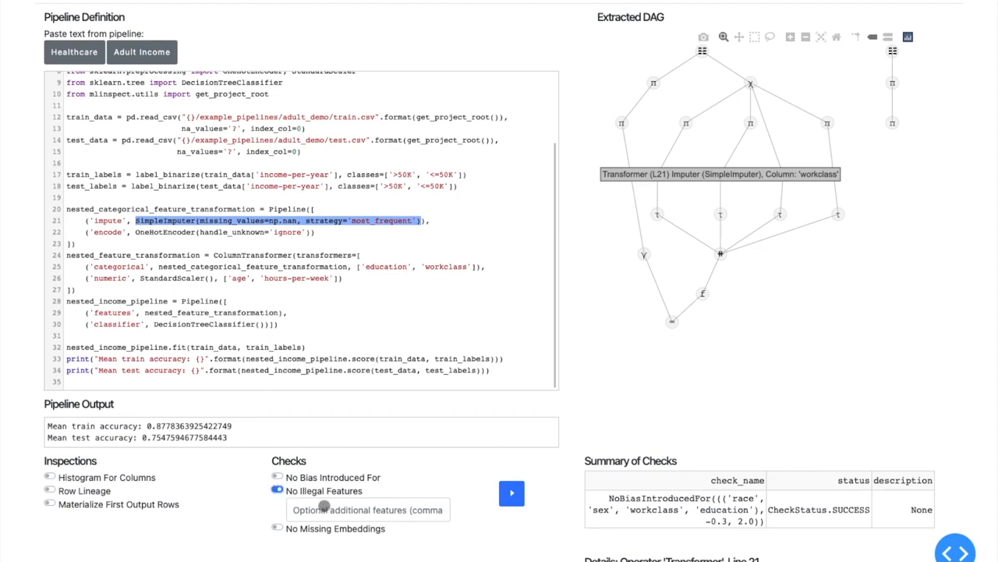
pyautogui.click(366, 509)
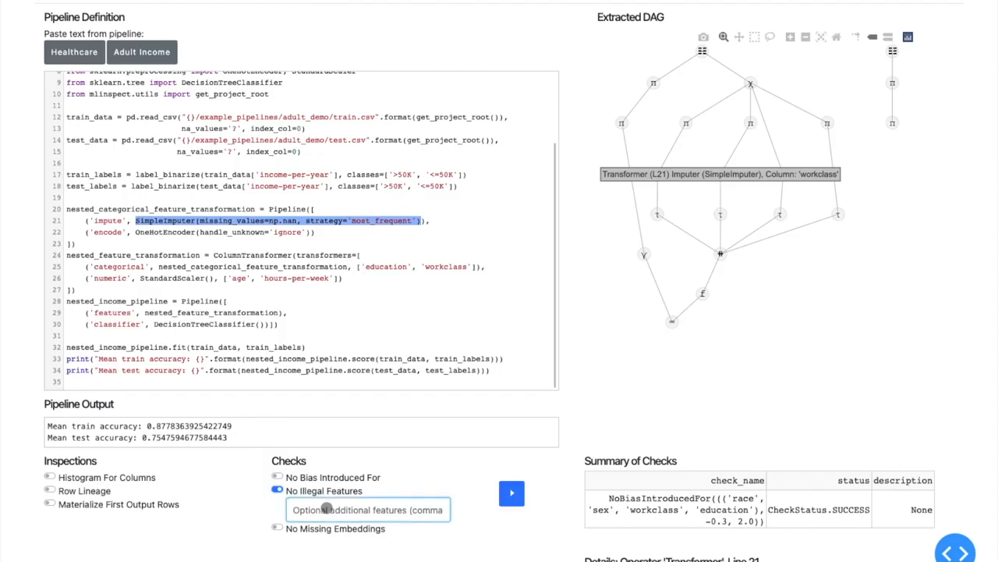
pyautogui.write('sex,')
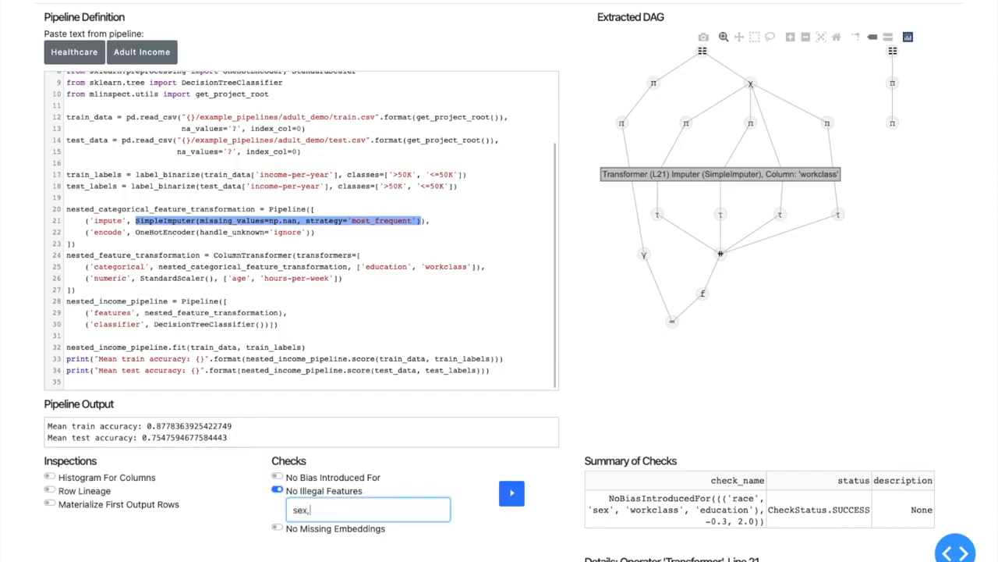
pyautogui.write('education')
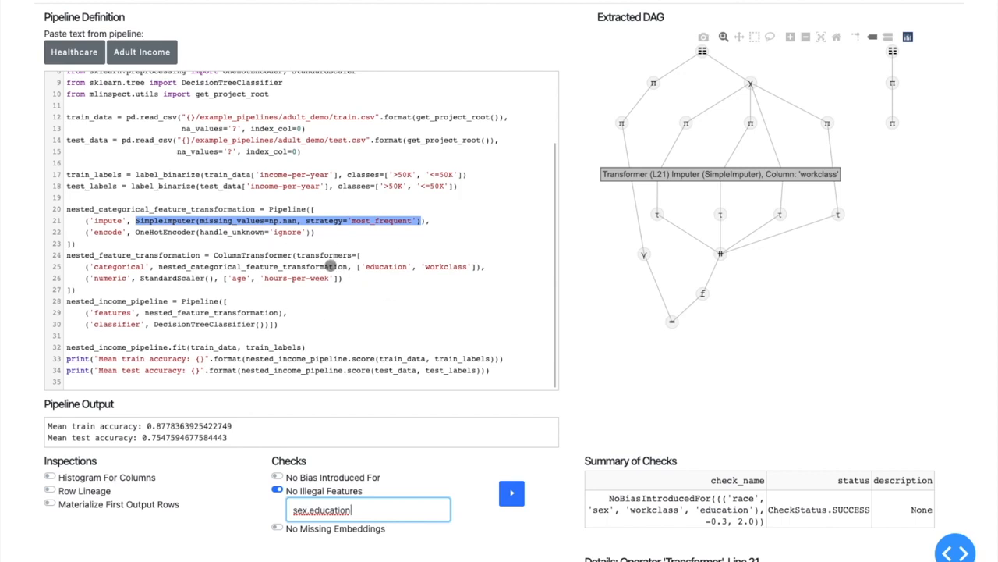
pyautogui.moveTo(474, 262)
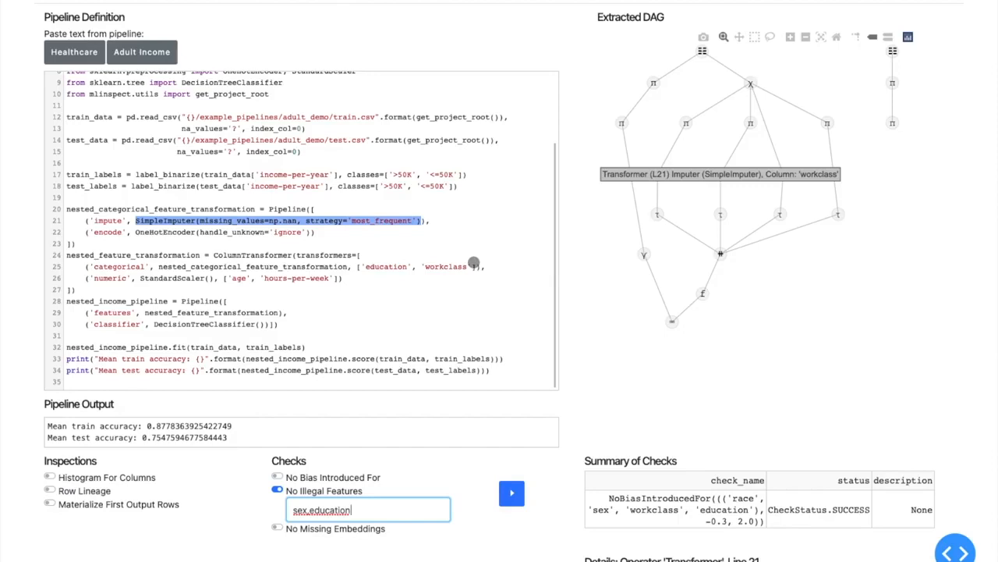
pyautogui.click(511, 493)
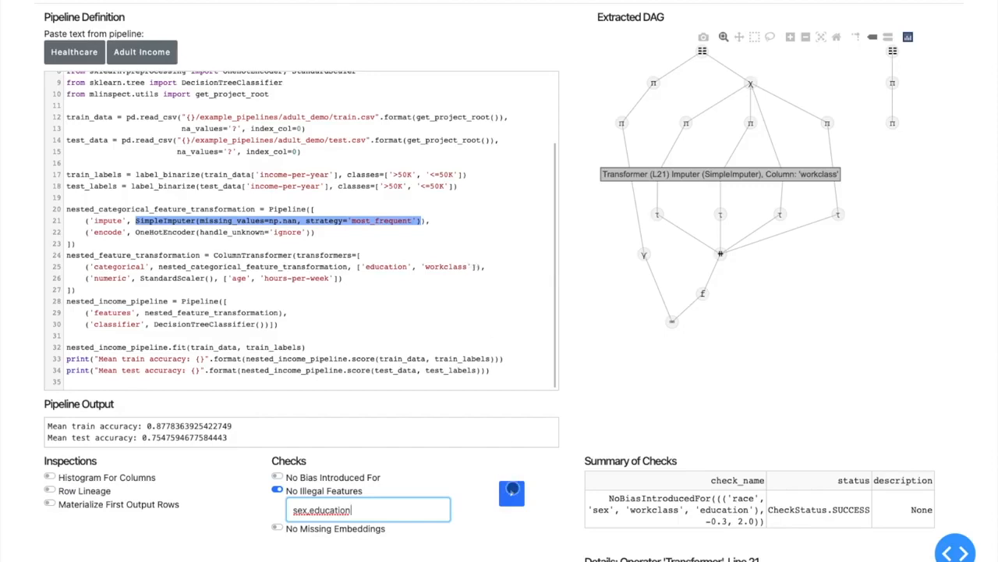
pyautogui.click(511, 493)
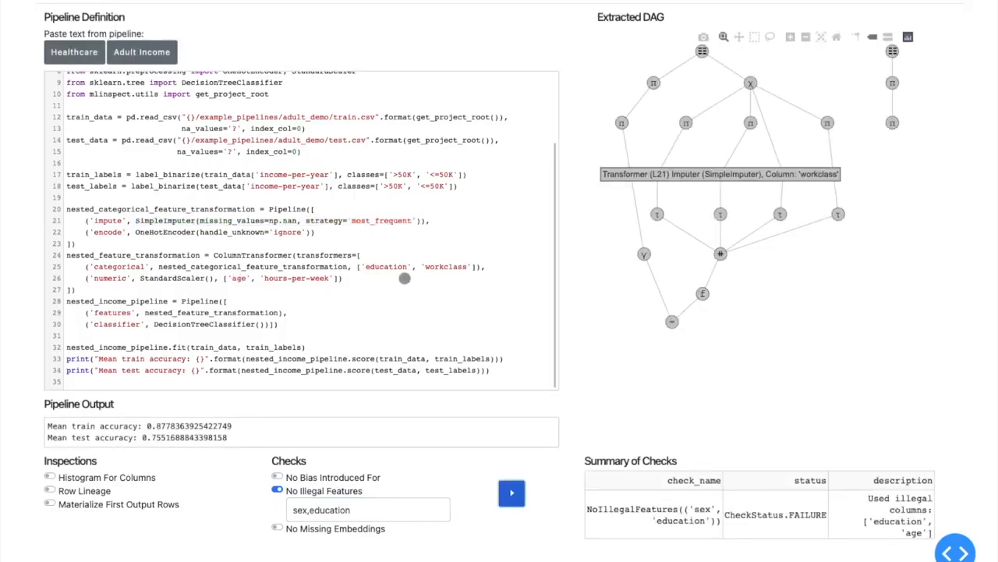
pyautogui.moveTo(384, 384)
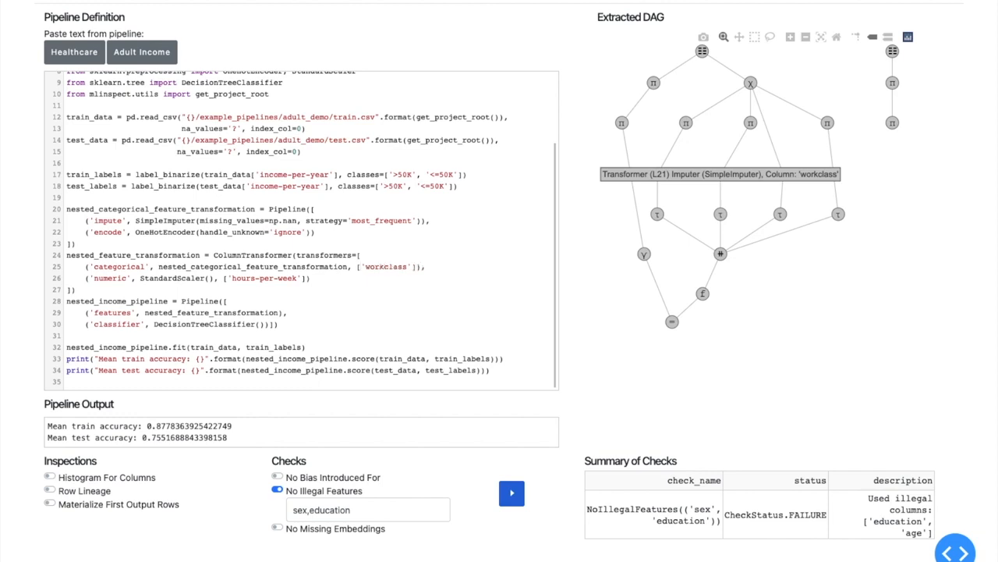
# Rerun the pipeline keeping only workclass and hours-per-week; the illegal-features check succeeds.
pyautogui.click(512, 493)
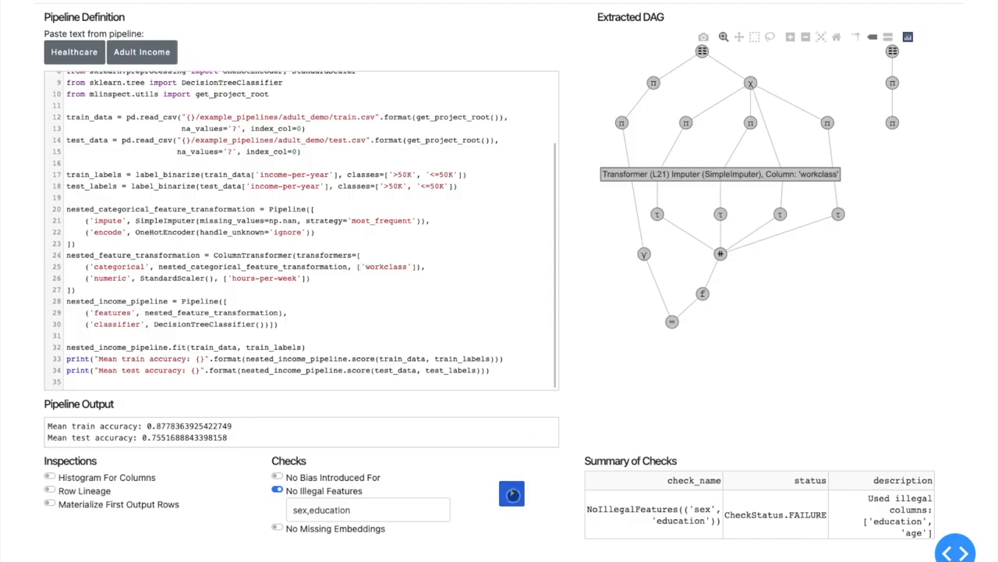
pyautogui.click(511, 493)
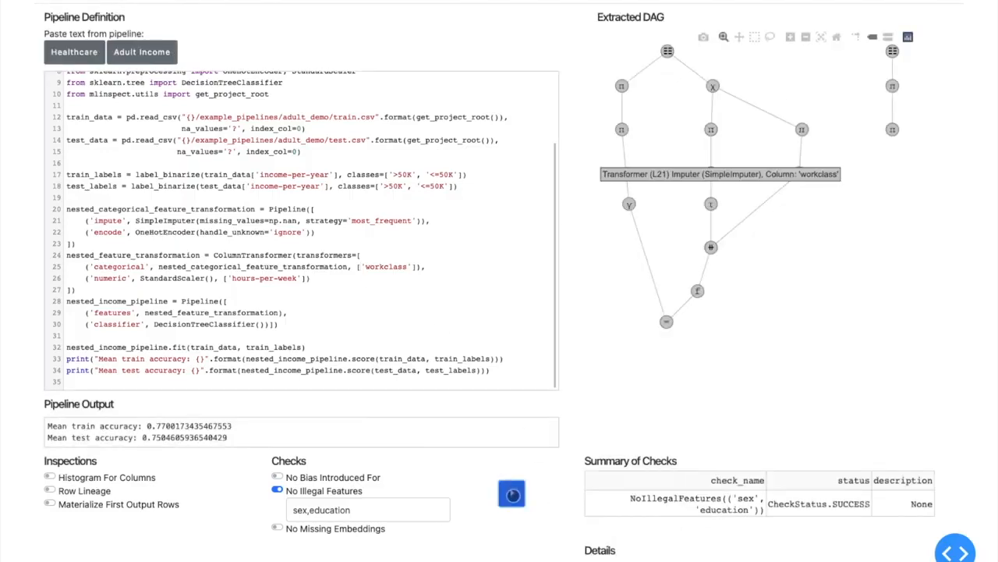
pyautogui.click(512, 493)
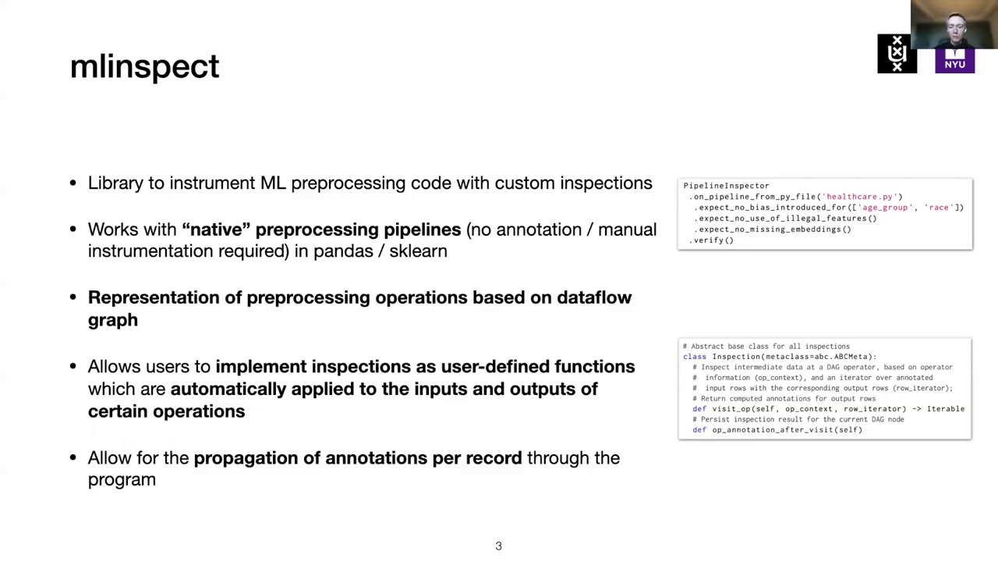
# Advance the slides to 'Current State & Future Work'.
pyautogui.press('right')
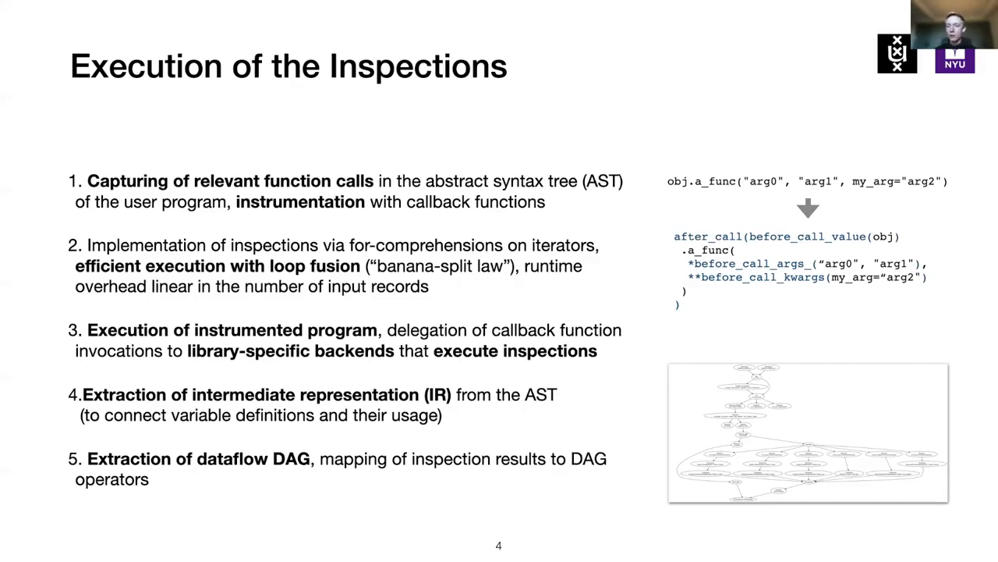
pyautogui.press('right')
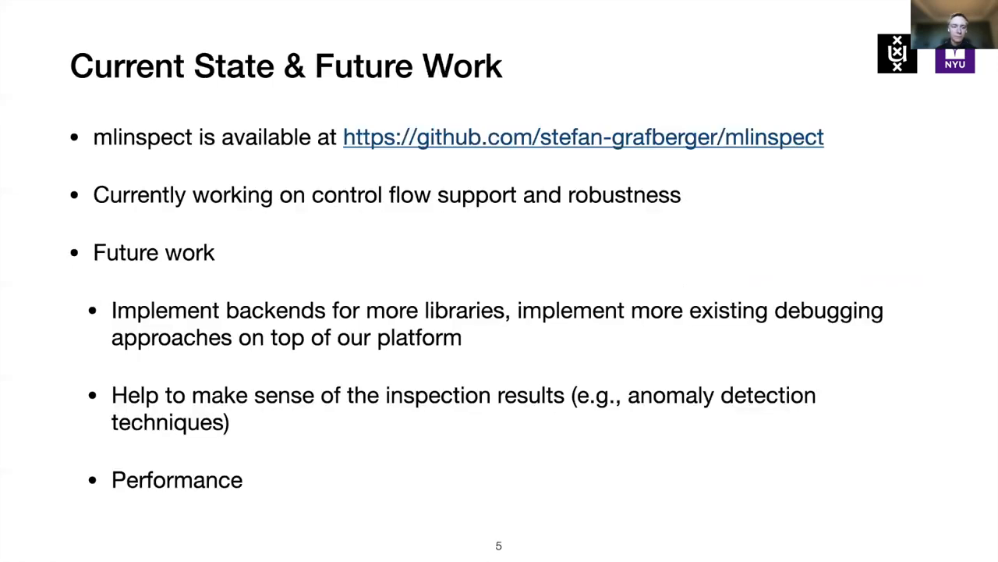